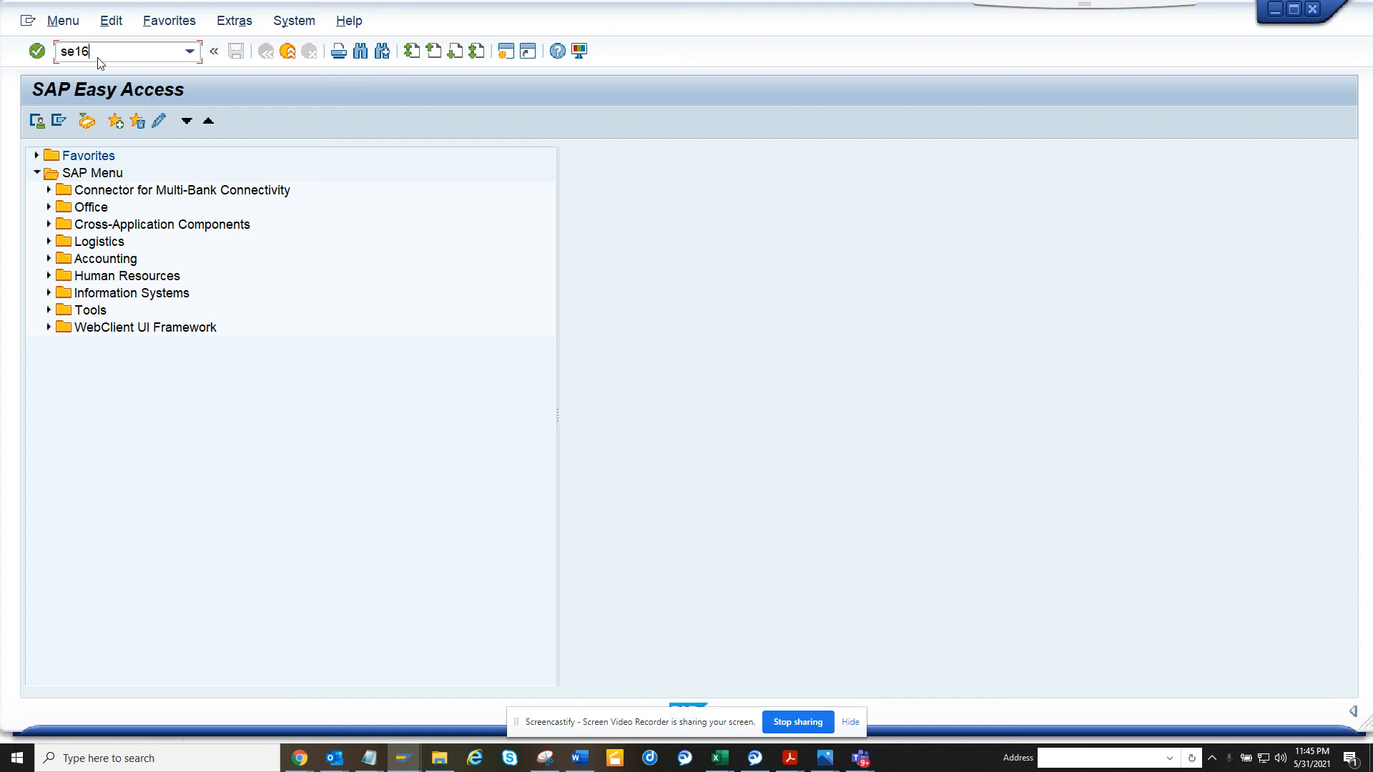
- Launch General Table Display (SE16H) for table SWWWIHEAD
{"action": "type", "text": "h"}
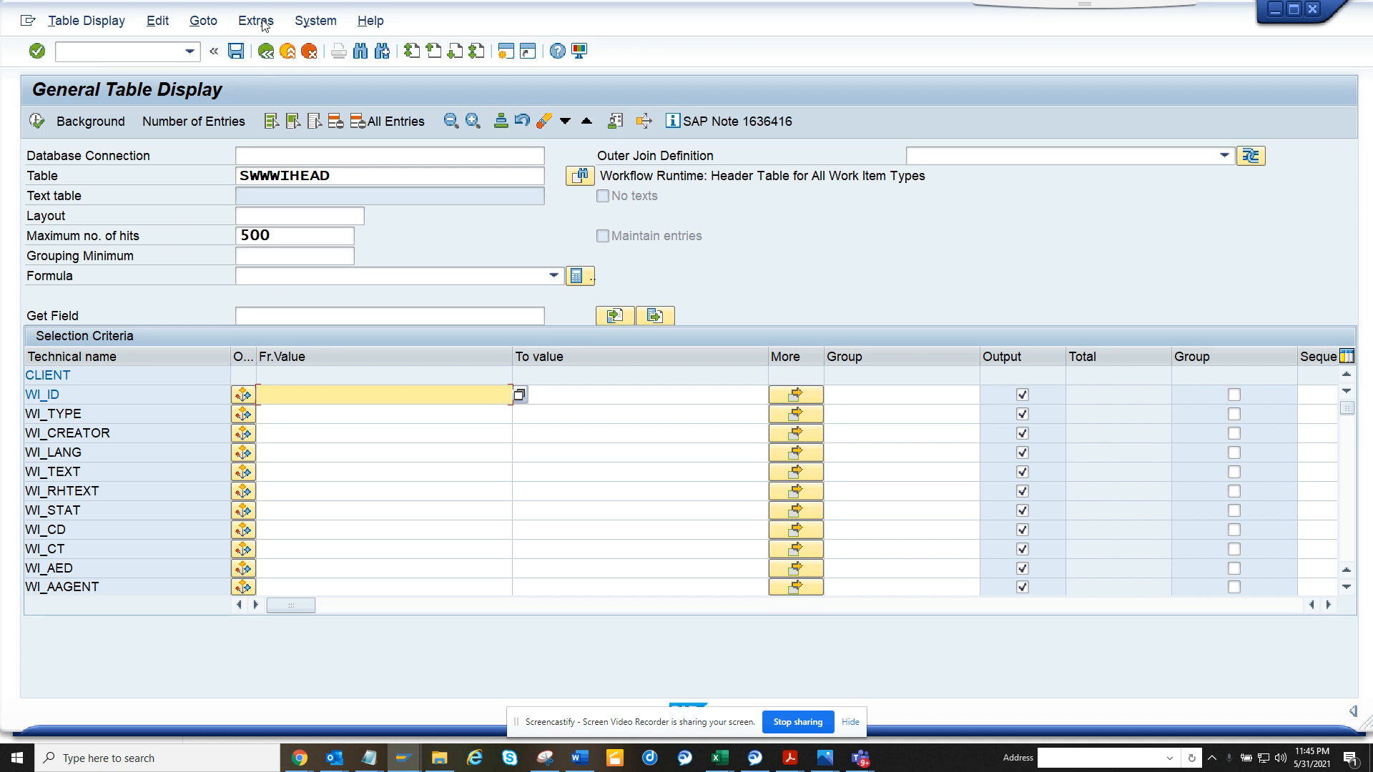
{"action": "left_click", "coordinate": [255, 20]}
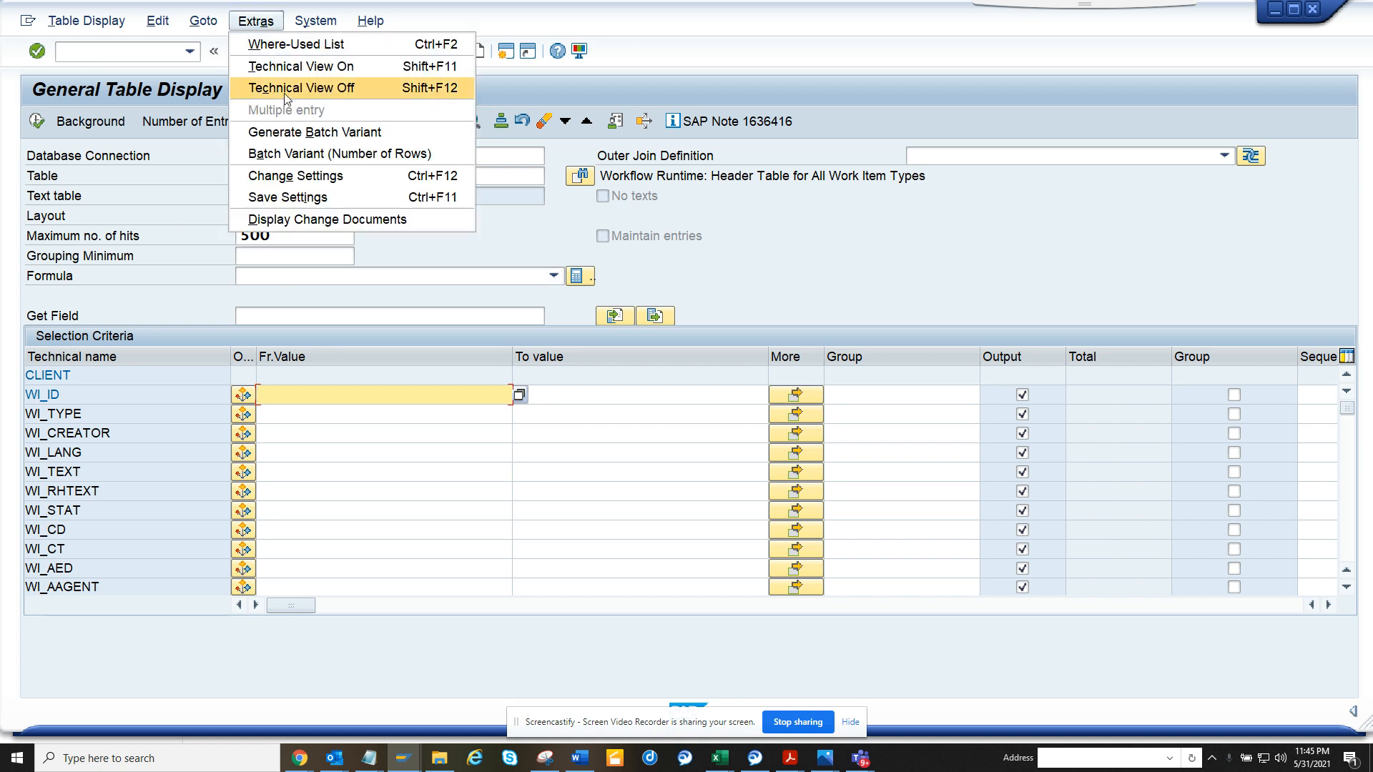
{"action": "left_click", "coordinate": [295, 175]}
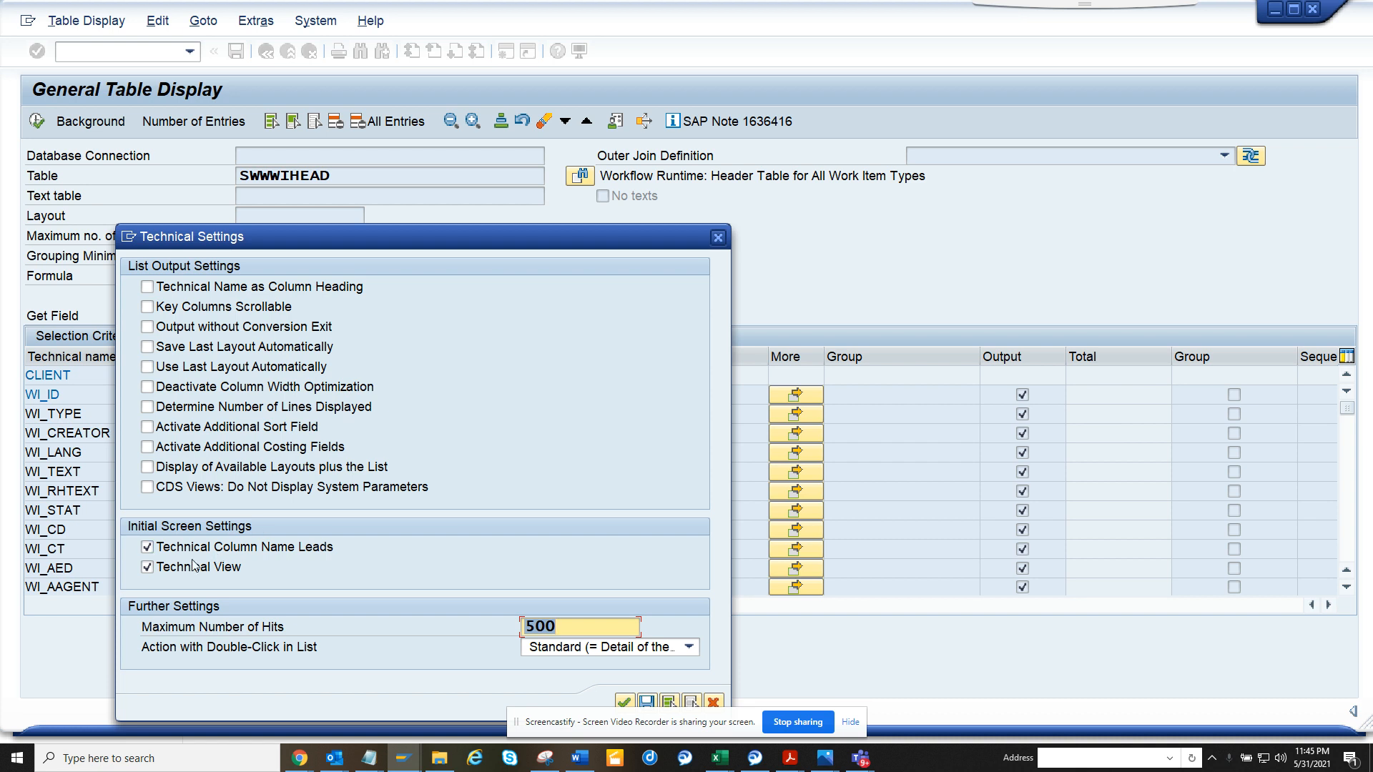
{"action": "mouse_move", "coordinate": [254, 588]}
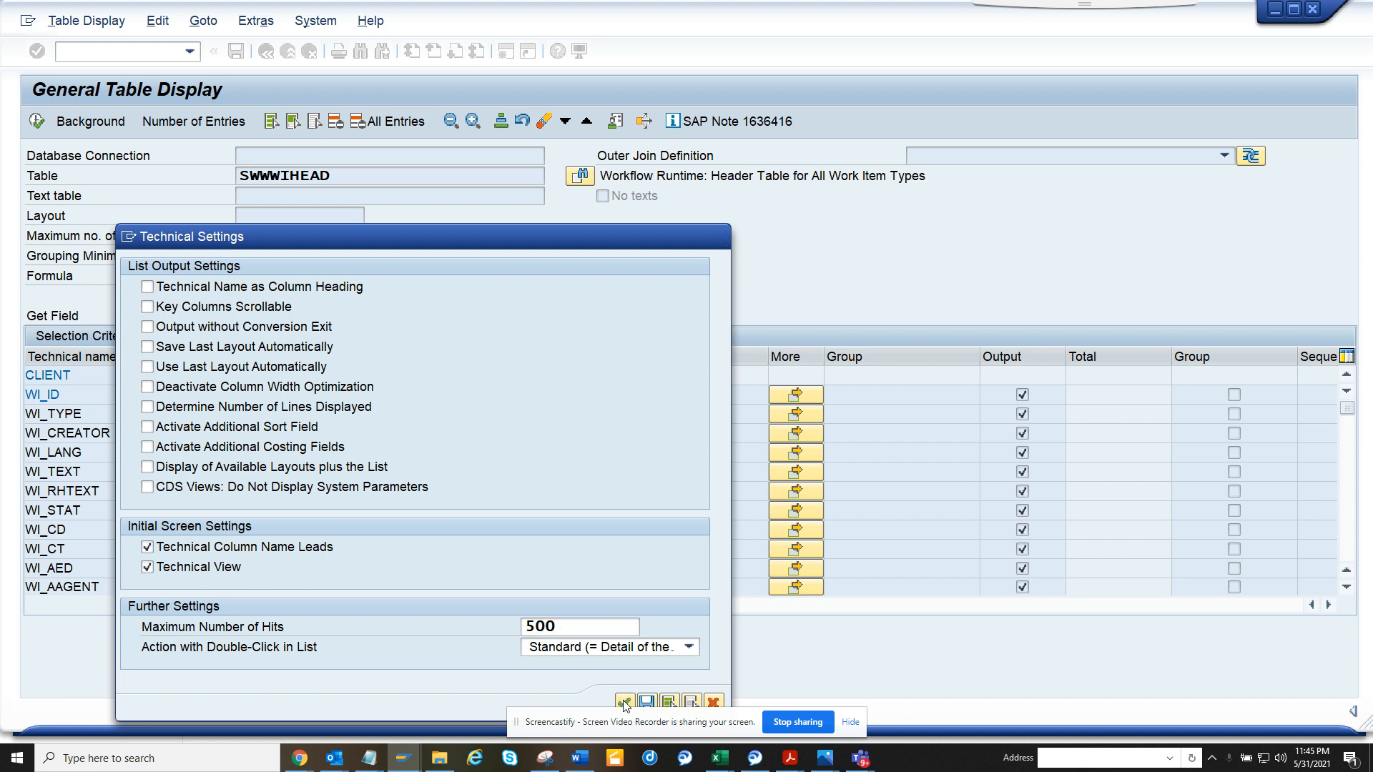
{"action": "left_click", "coordinate": [624, 701]}
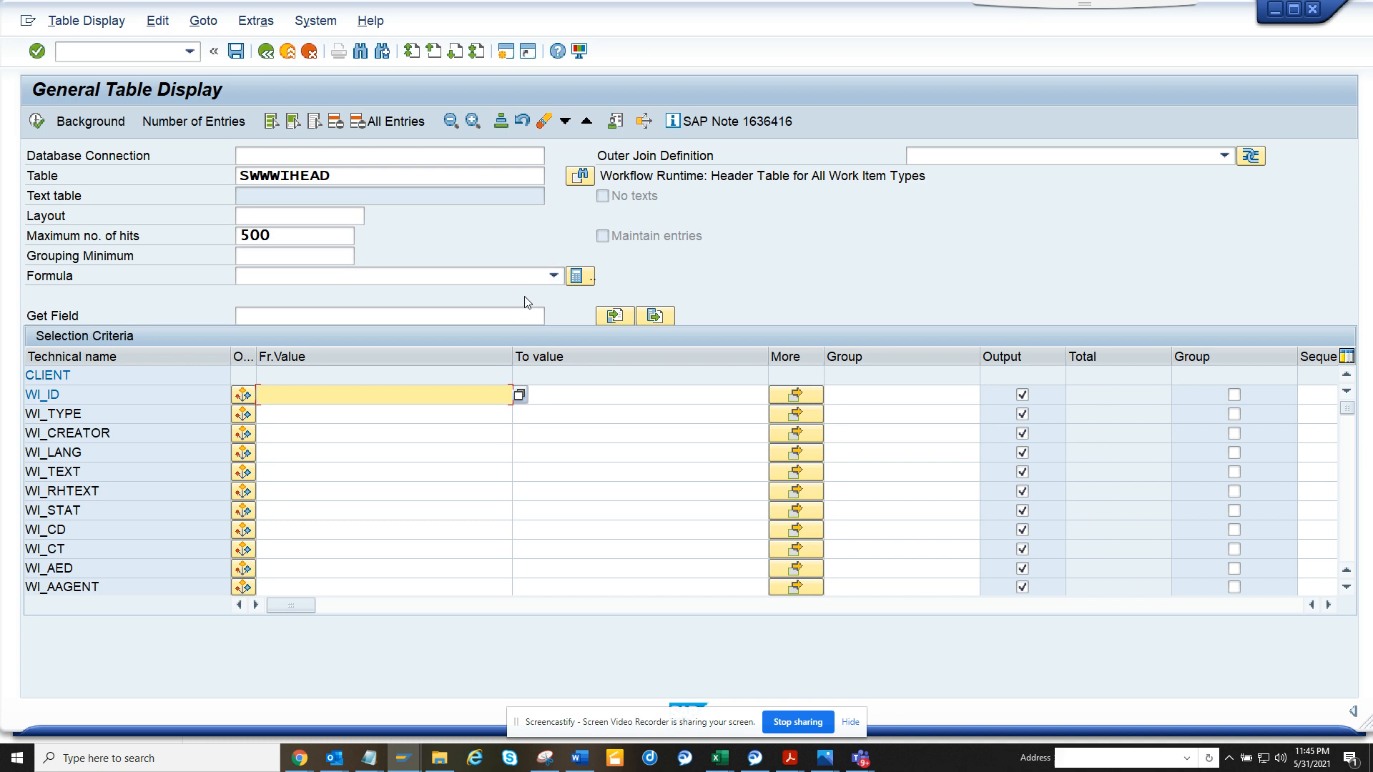
{"action": "mouse_move", "coordinate": [606, 286]}
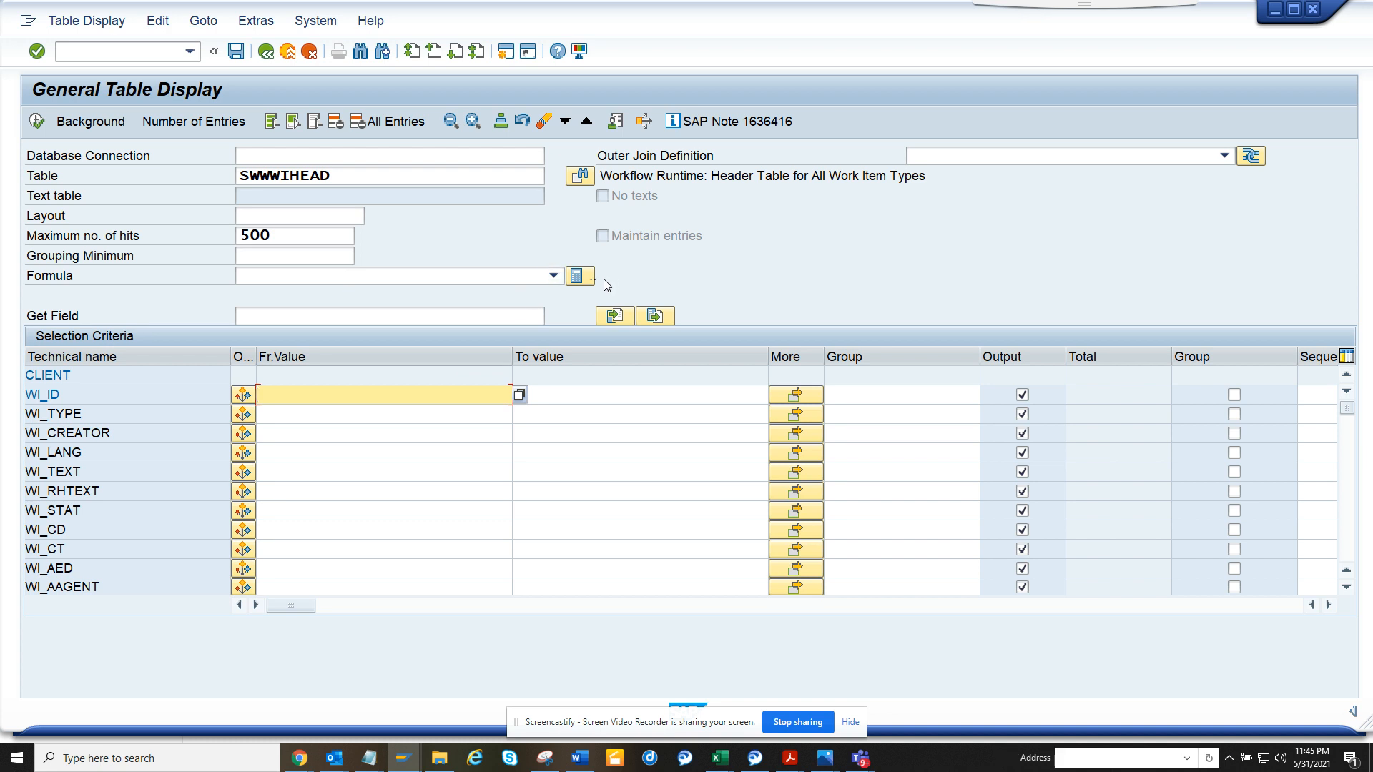
{"action": "mouse_move", "coordinate": [579, 276]}
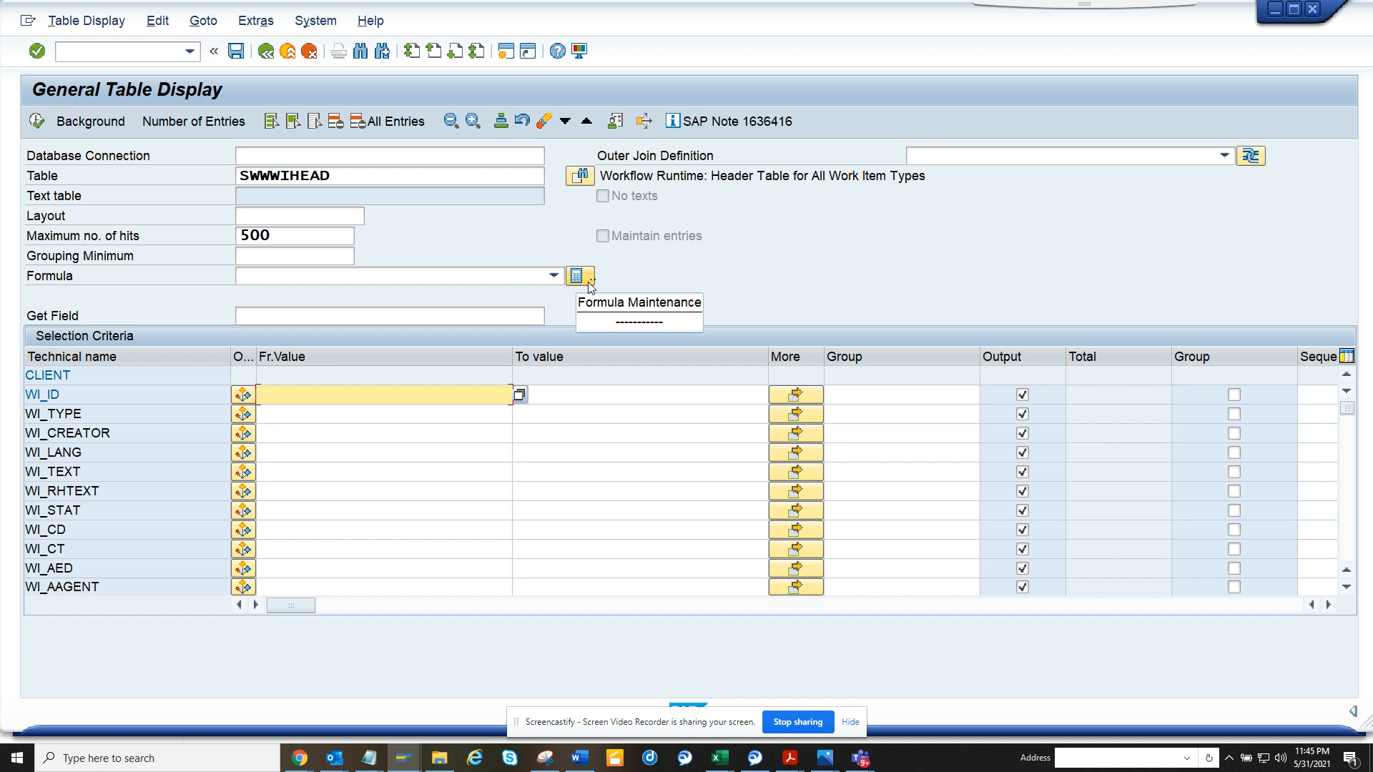
- Create a new formula named ztest_dur for table SWWWIHEAD in Formula Maintenance
{"action": "left_click", "coordinate": [579, 276]}
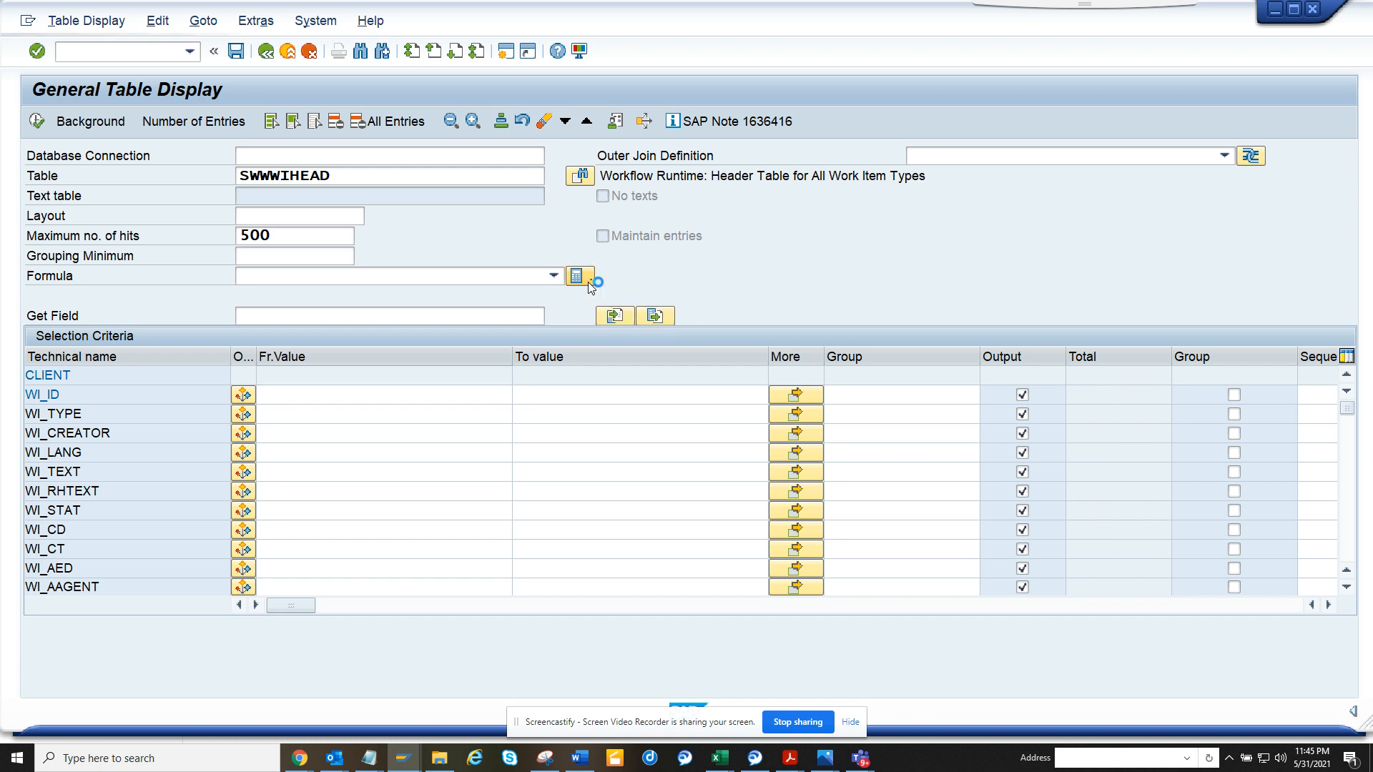
{"action": "left_click", "coordinate": [578, 276]}
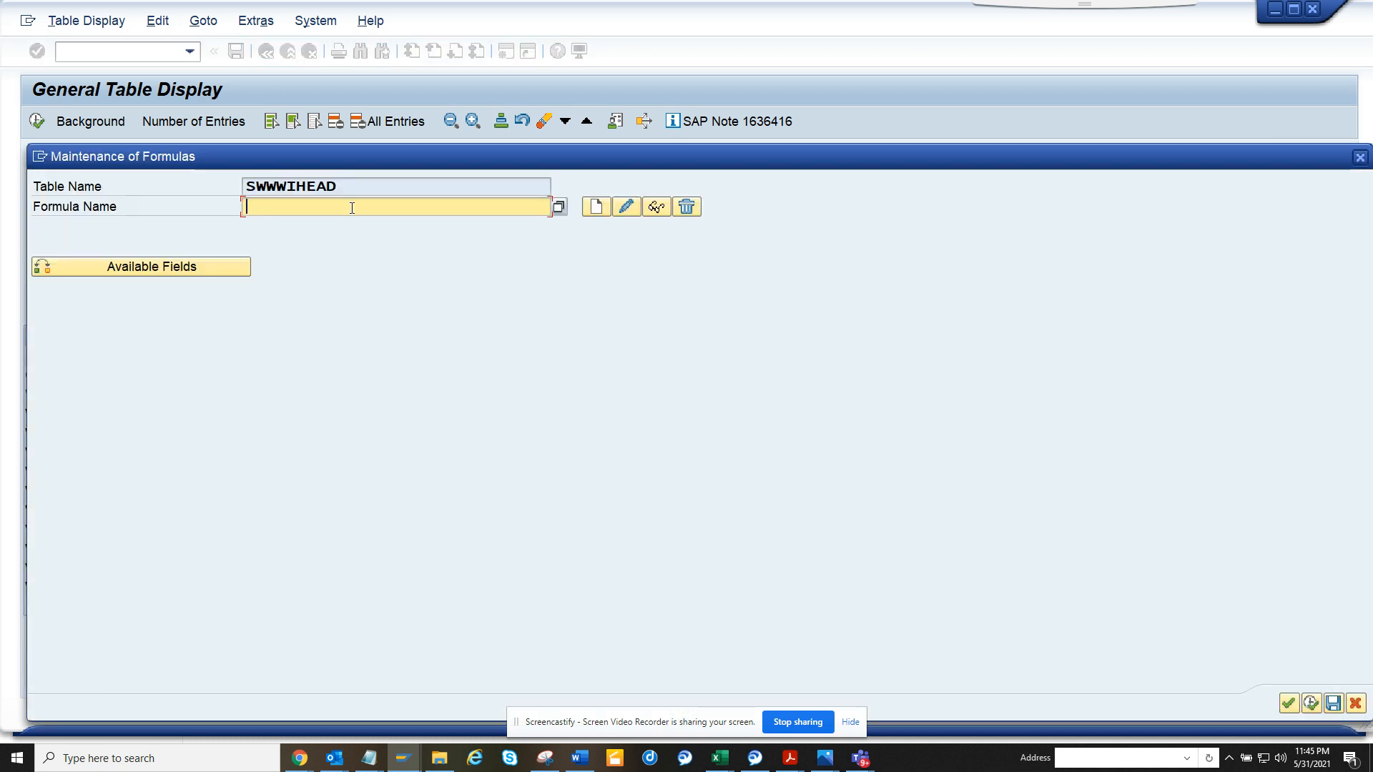
{"action": "type", "text": "ztest_dur"}
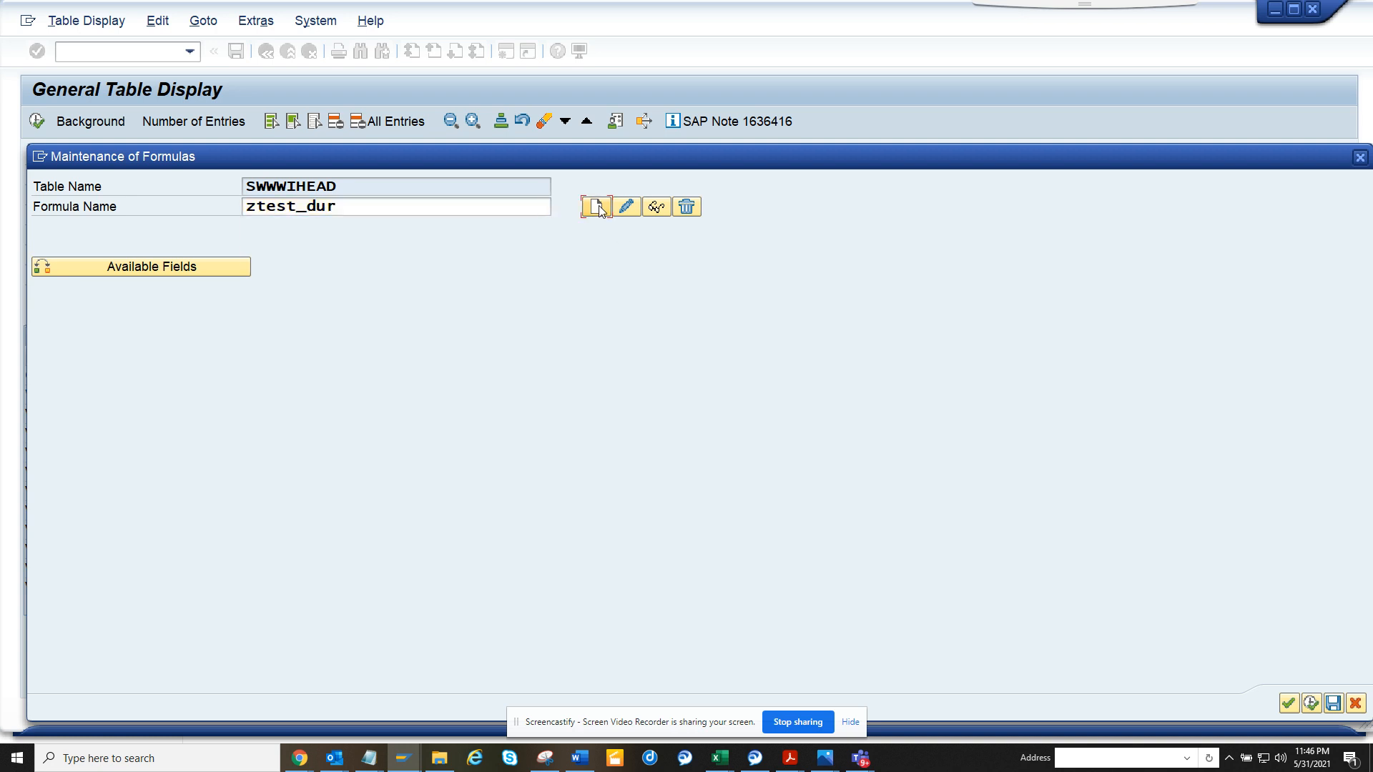
{"action": "left_click", "coordinate": [598, 206]}
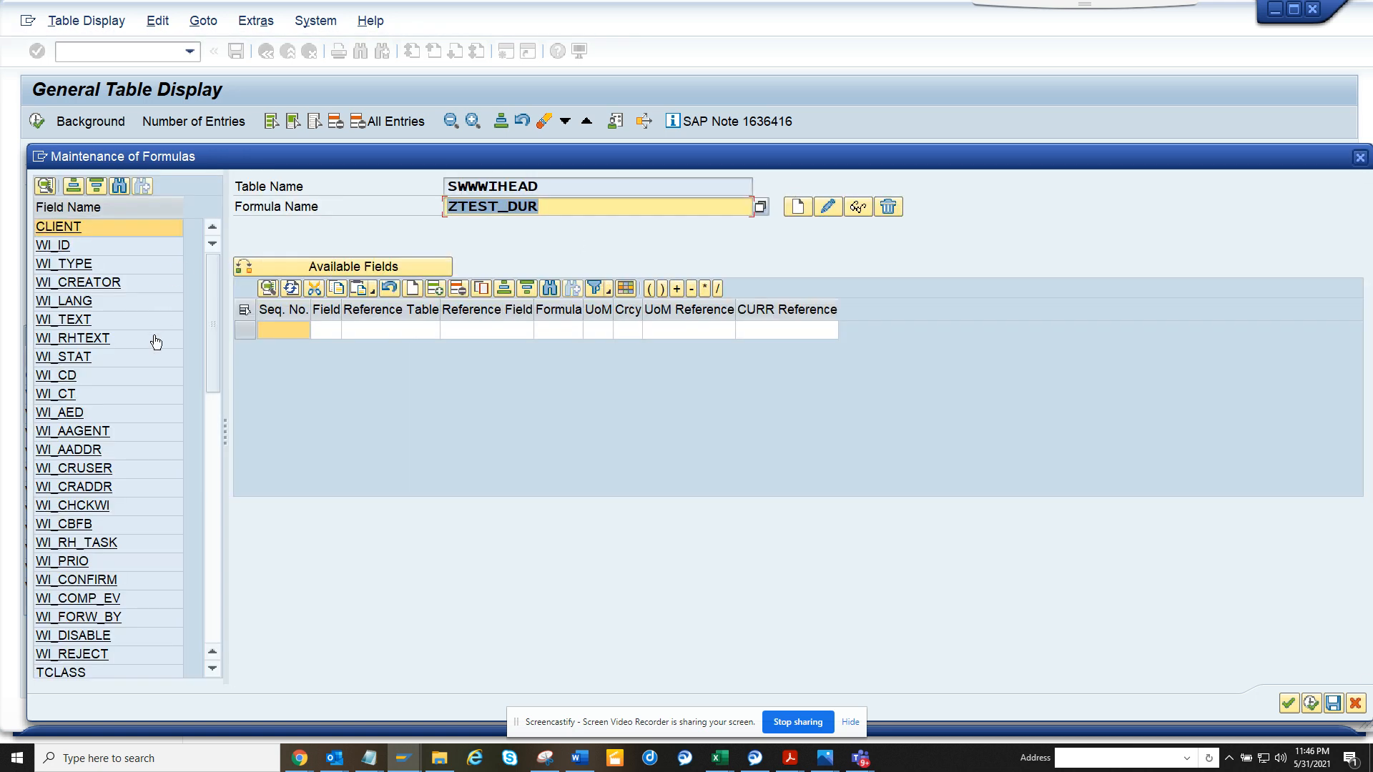
- Name the formula's result field Total_Duration
{"action": "left_click", "coordinate": [324, 331]}
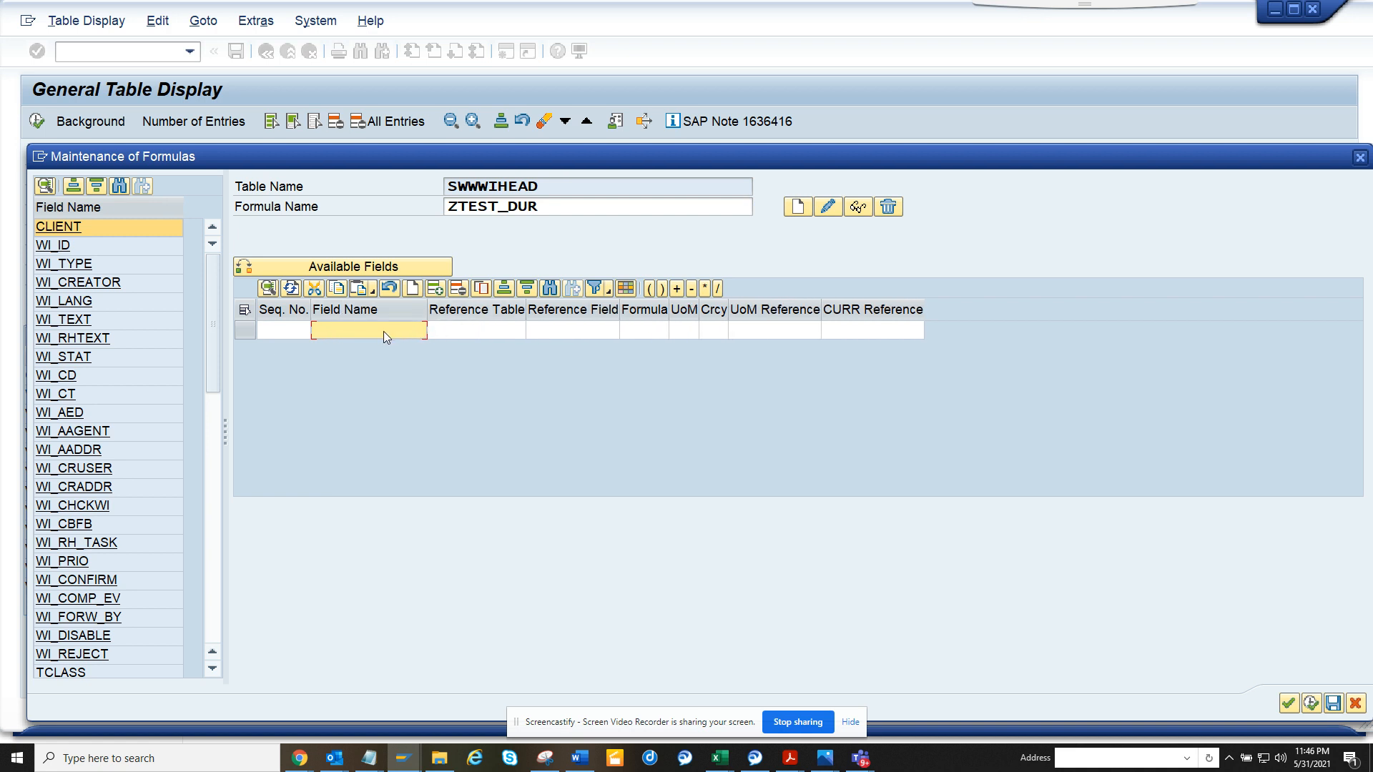
{"action": "type", "text": "Total"}
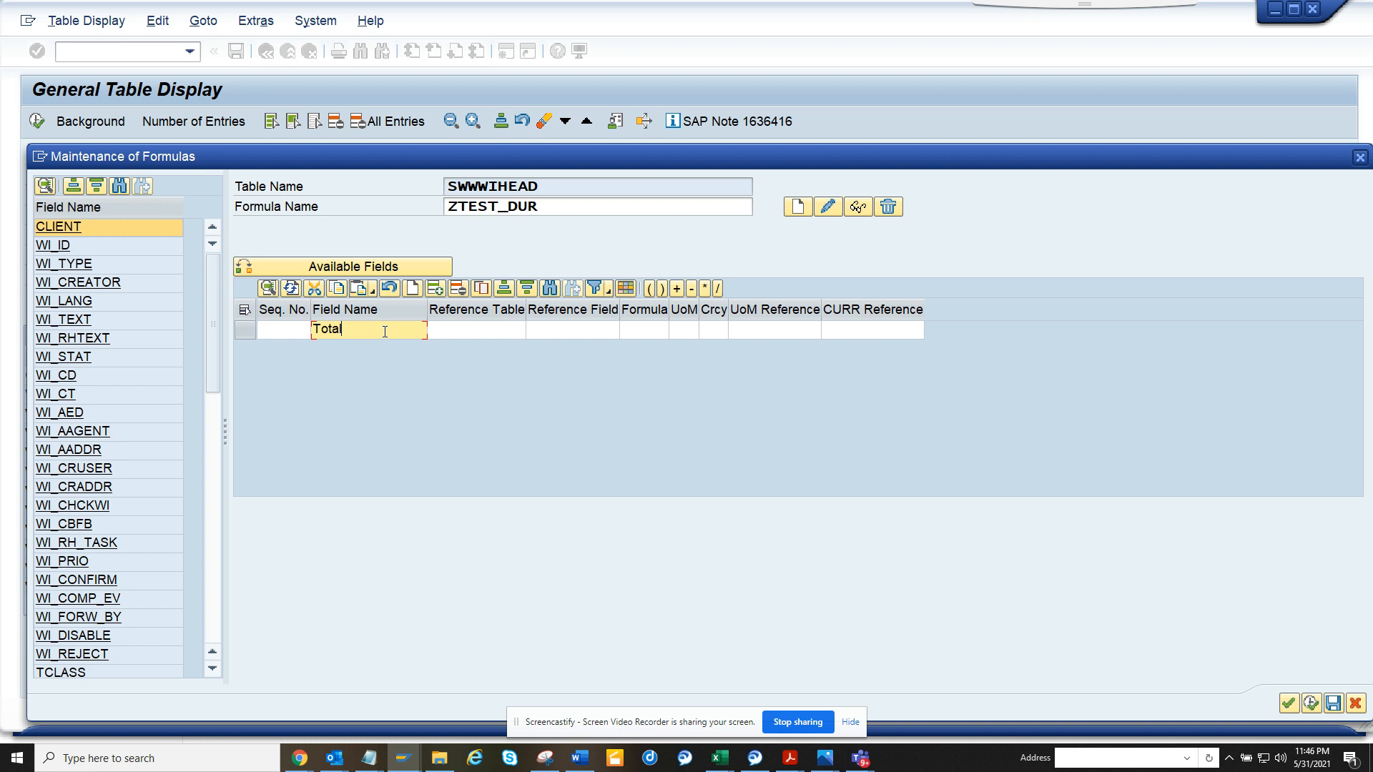
{"action": "type", "text": "_D"}
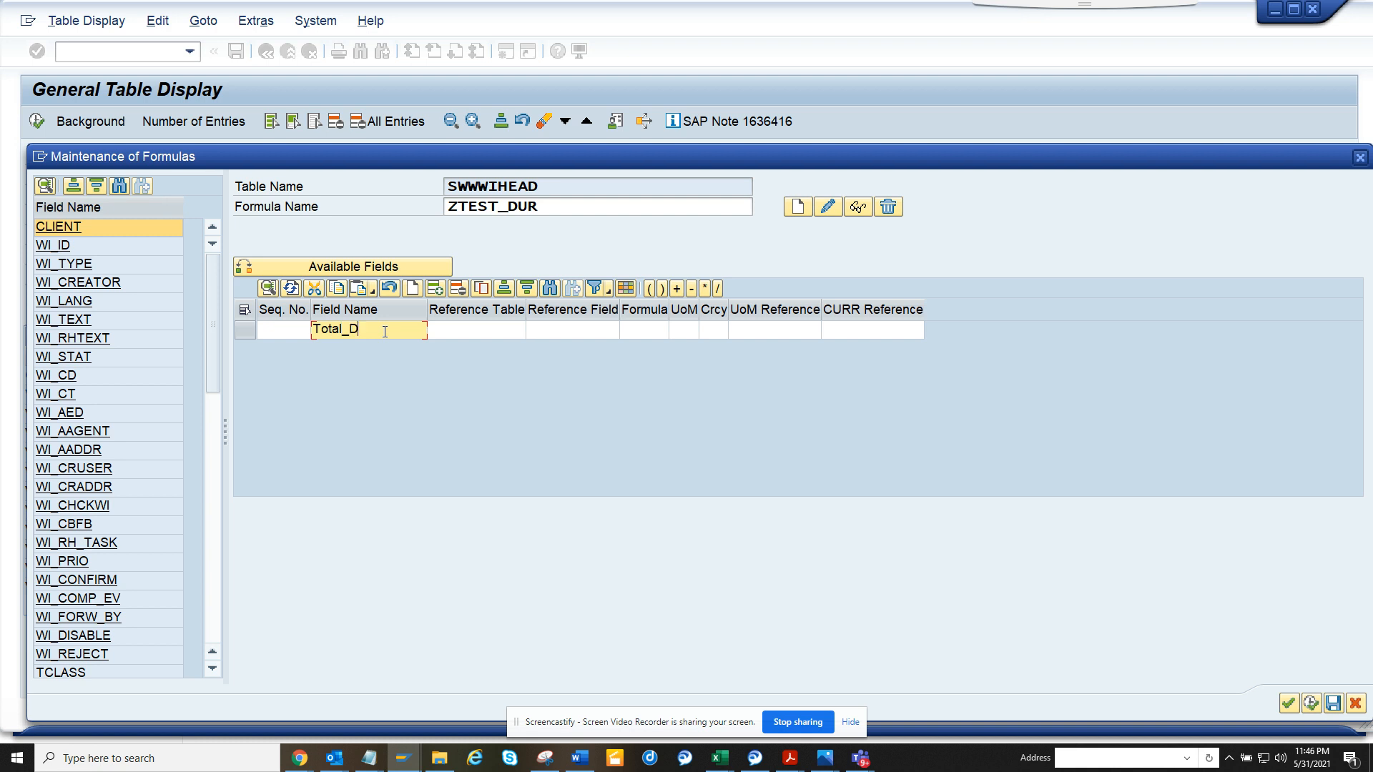
{"action": "type", "text": "urat"}
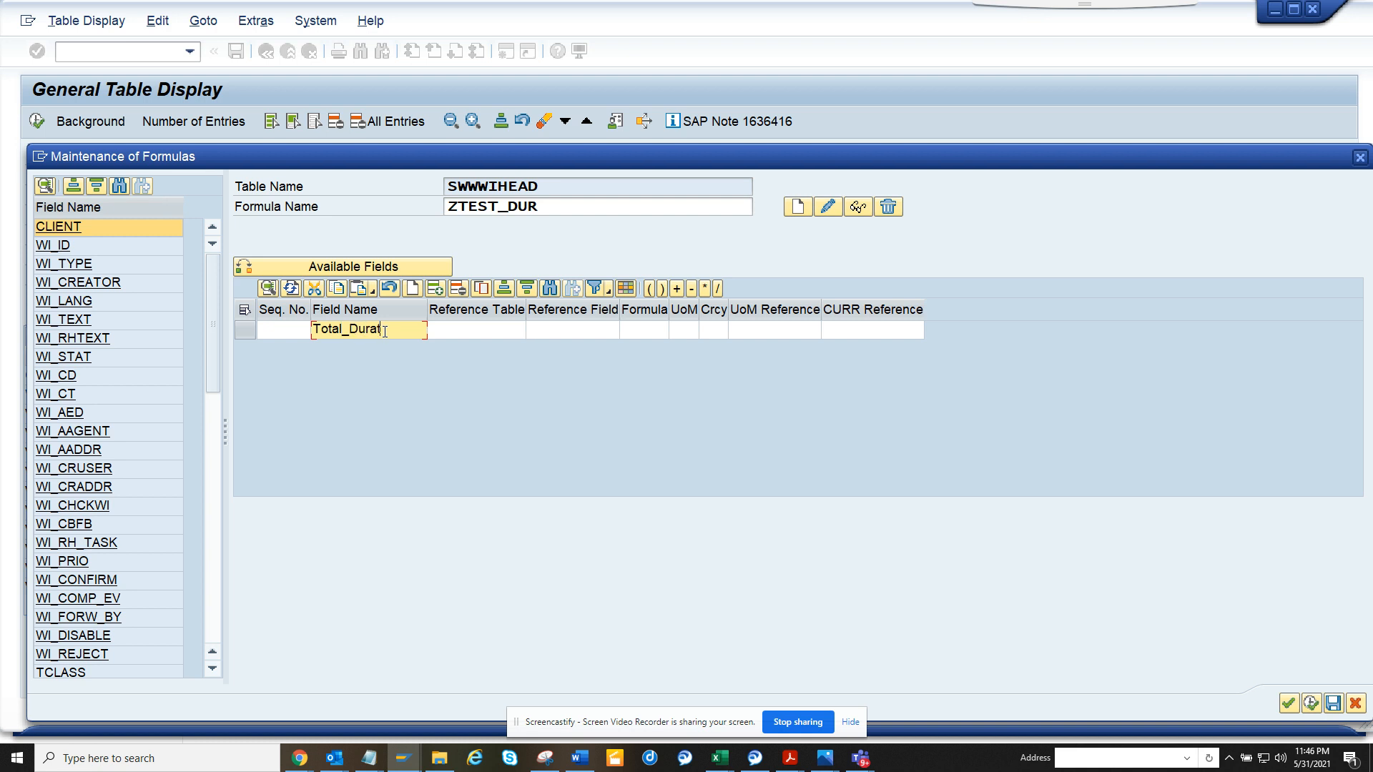
{"action": "type", "text": "ion"}
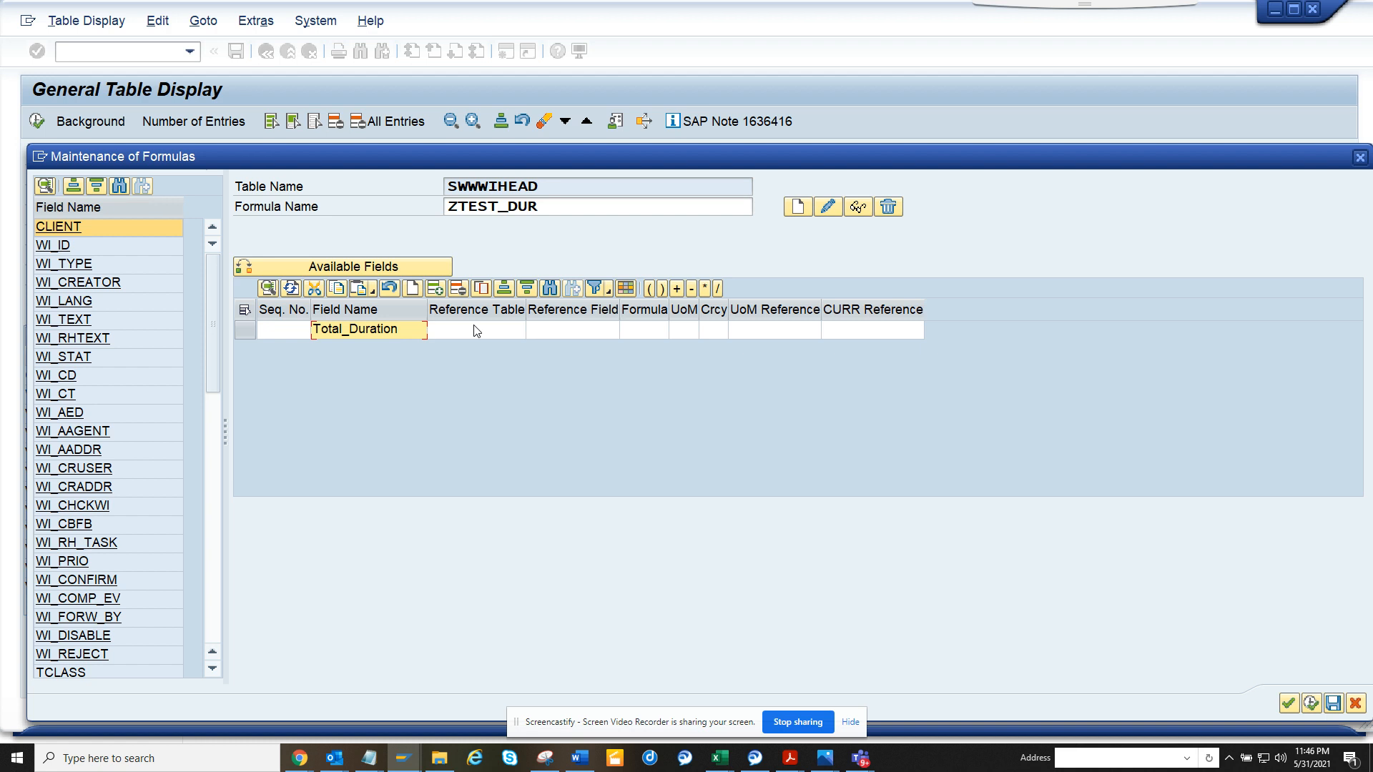
{"action": "mouse_move", "coordinate": [482, 334]}
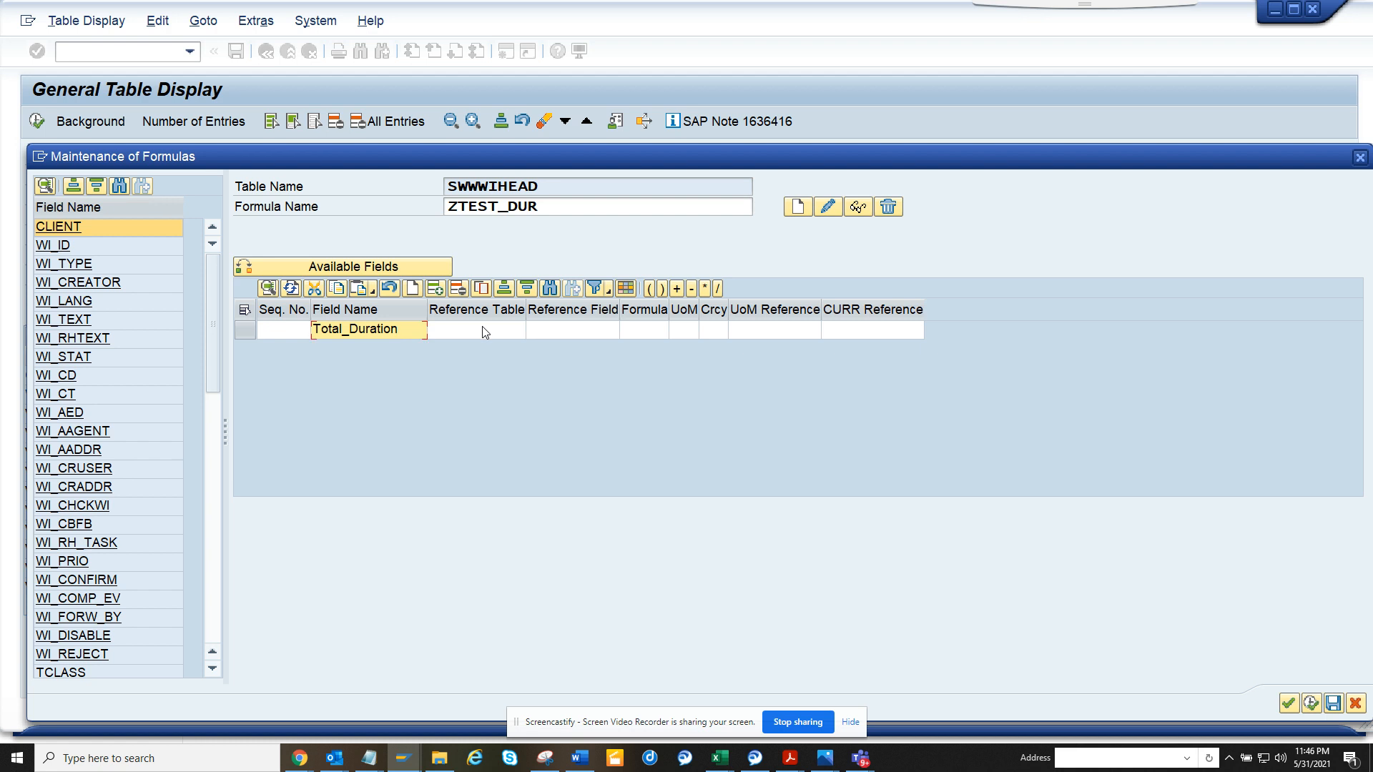
- Enter swwwihead as the formula row's reference table
{"action": "left_click", "coordinate": [475, 331]}
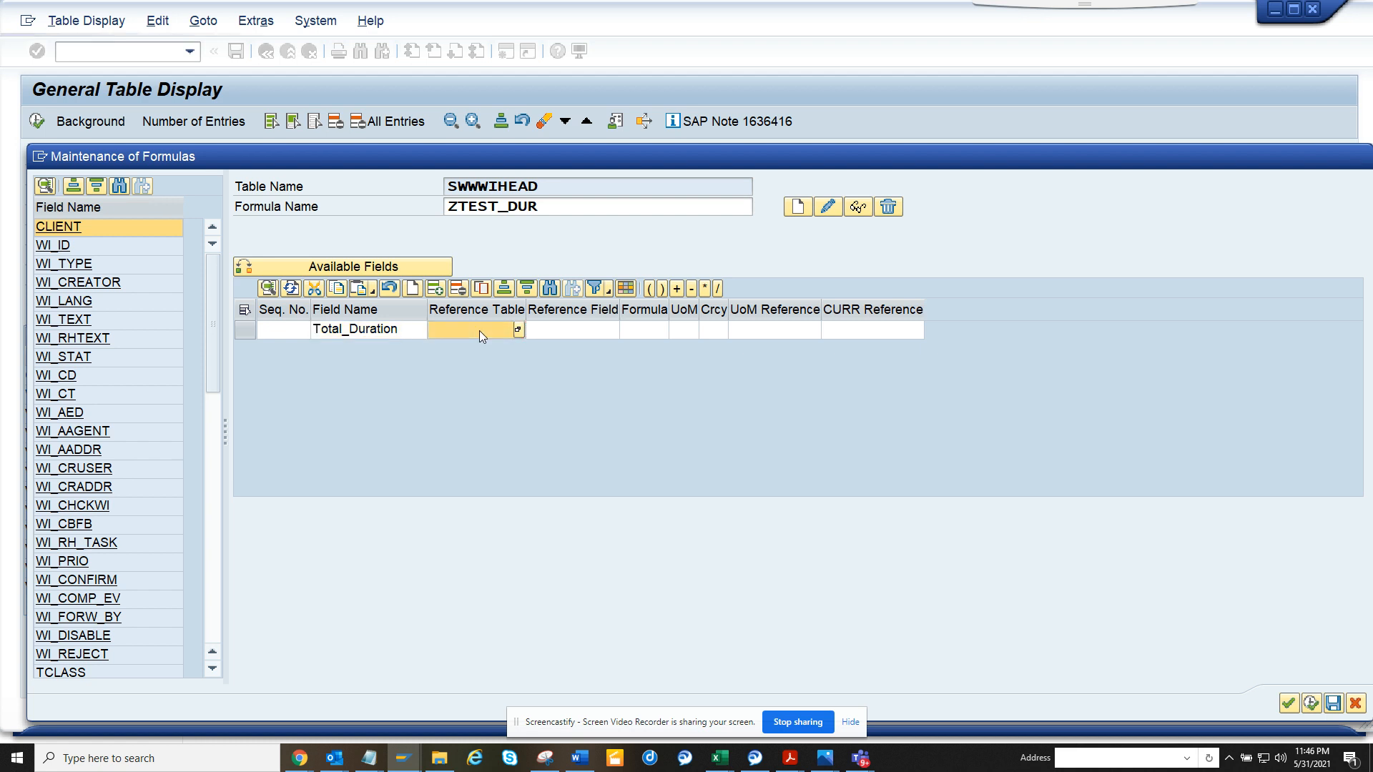
{"action": "type", "text": "swww"}
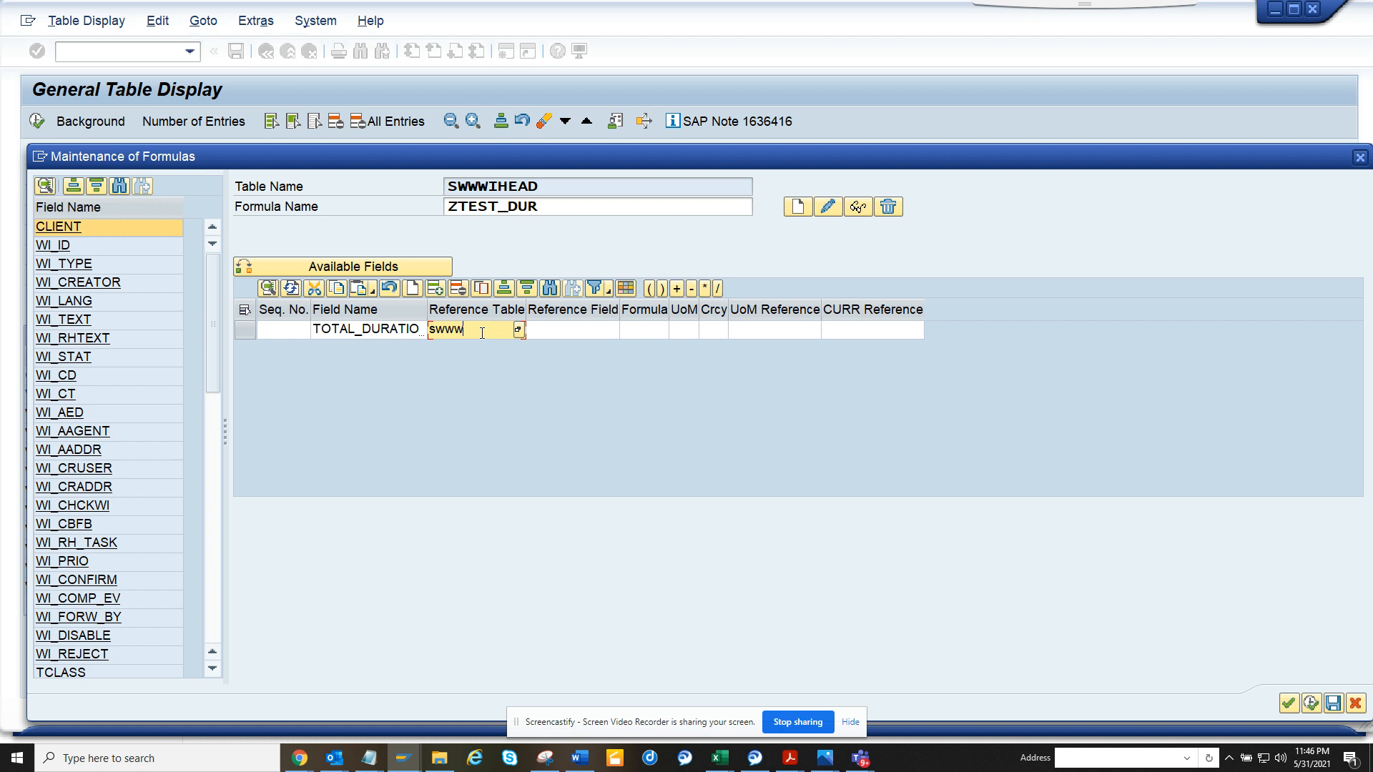
{"action": "type", "text": "ihead"}
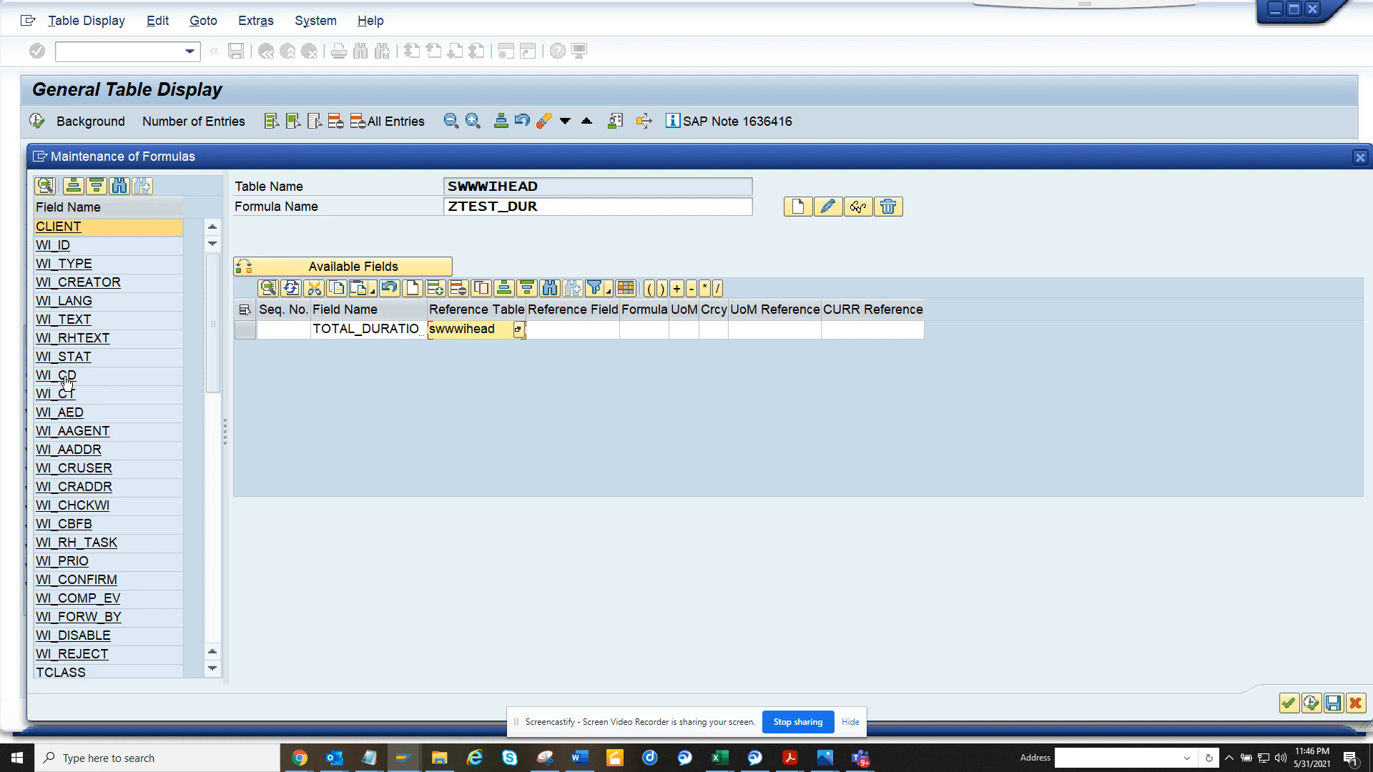
- Set the row's reference field to WI_CD from the SWWWIHEAD field list
{"action": "left_click", "coordinate": [573, 329]}
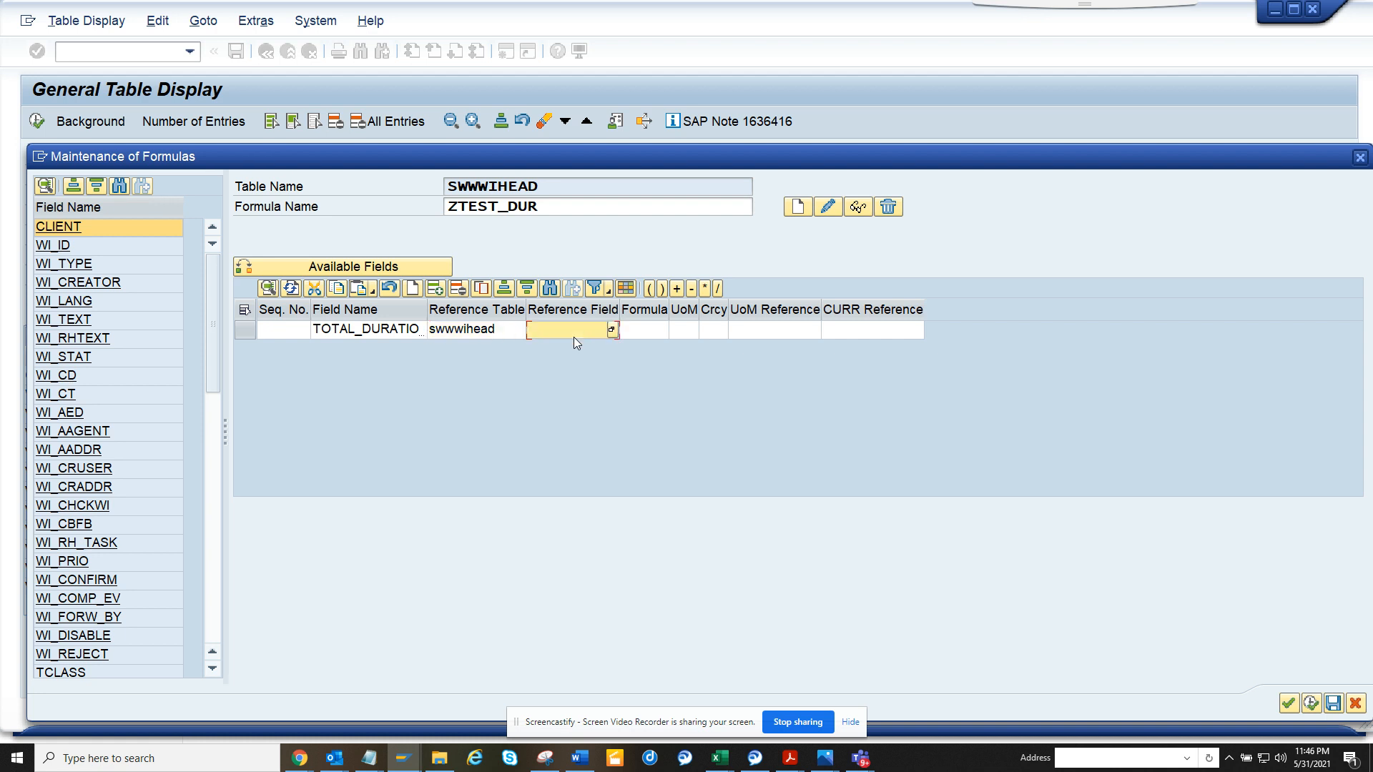
{"action": "left_click", "coordinate": [56, 376]}
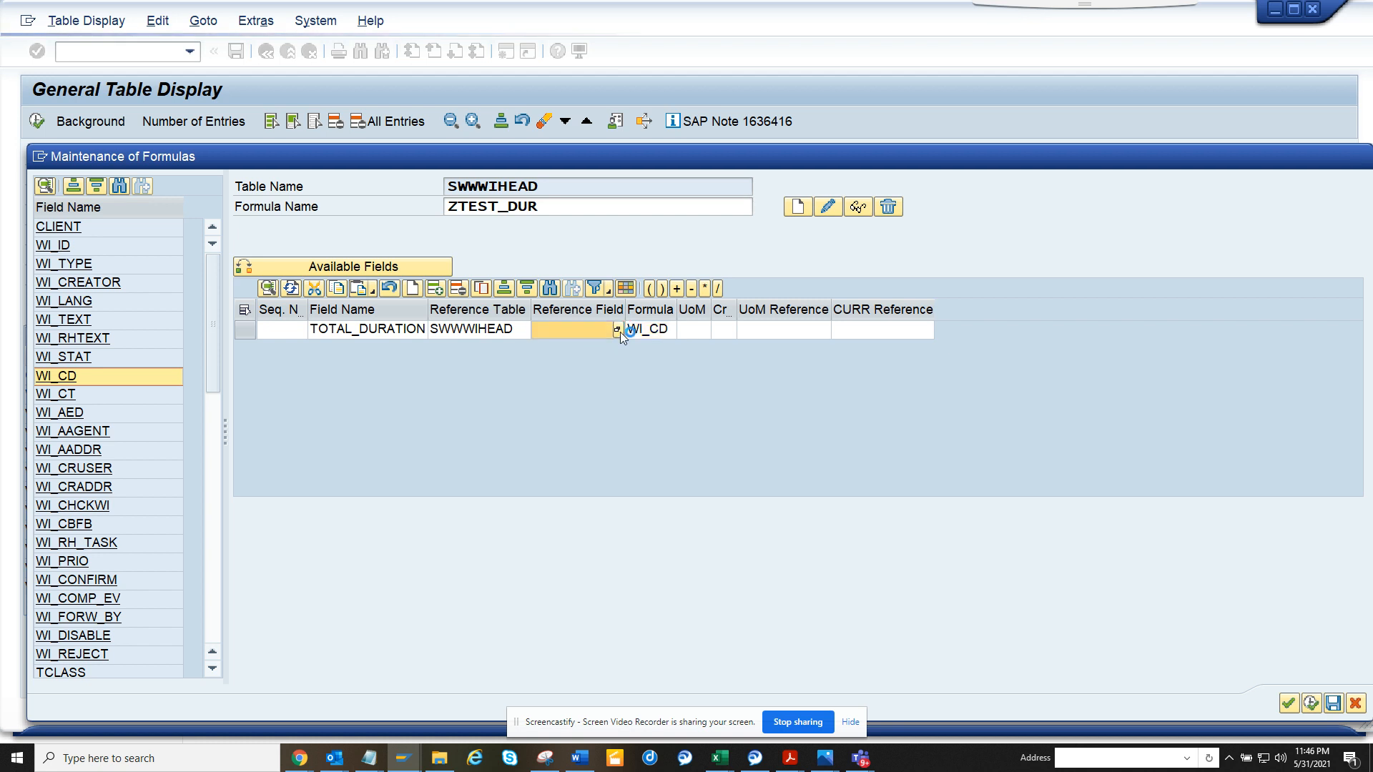
{"action": "left_click", "coordinate": [618, 328]}
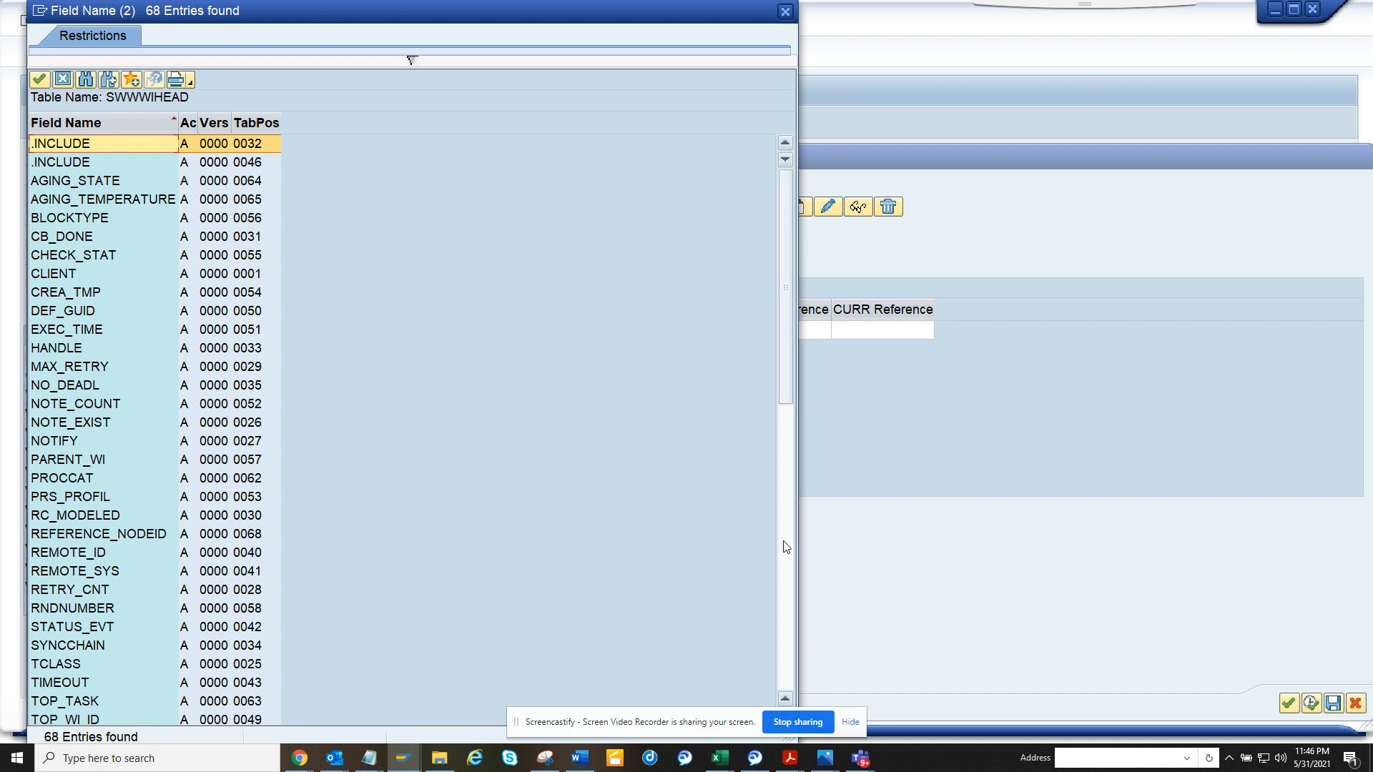
{"action": "scroll", "scroll_direction": "down", "scroll_amount": 3}
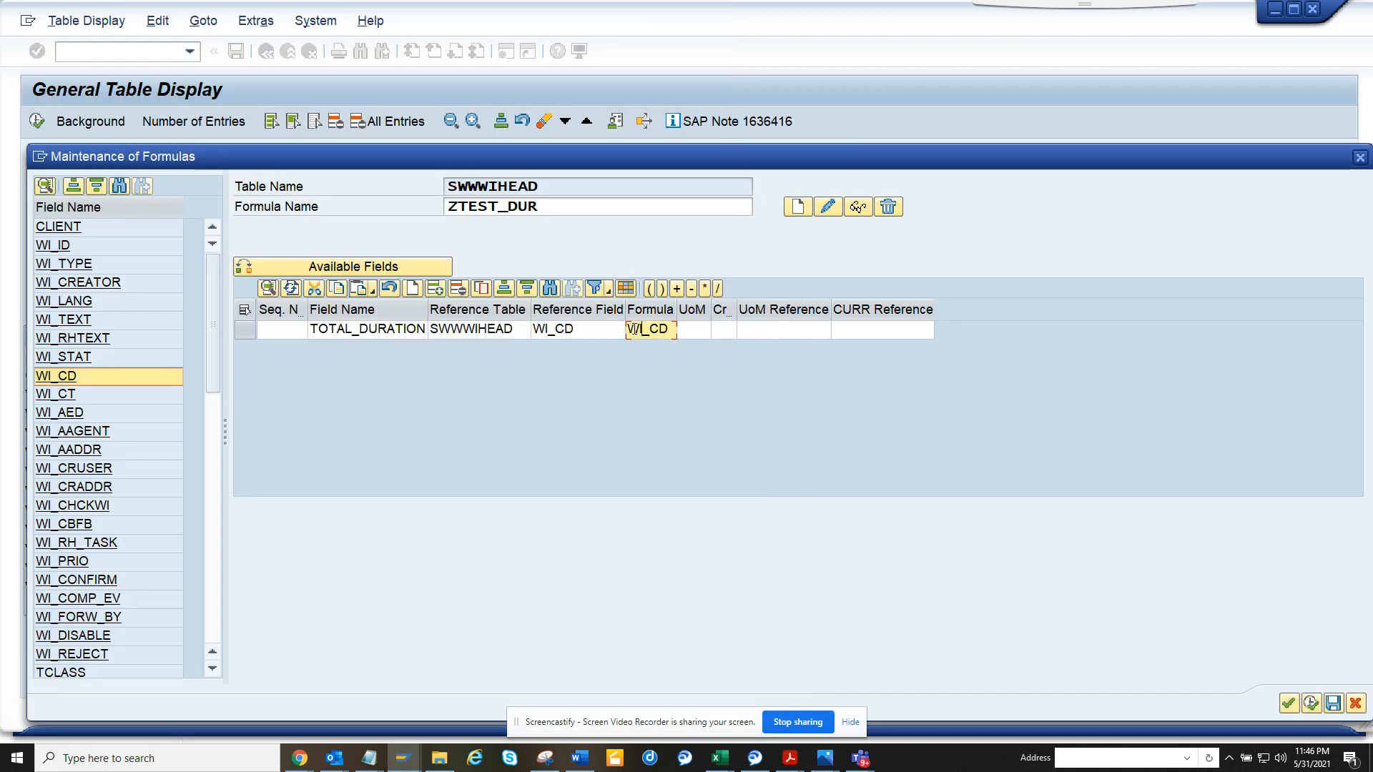
{"action": "mouse_move", "coordinate": [678, 313]}
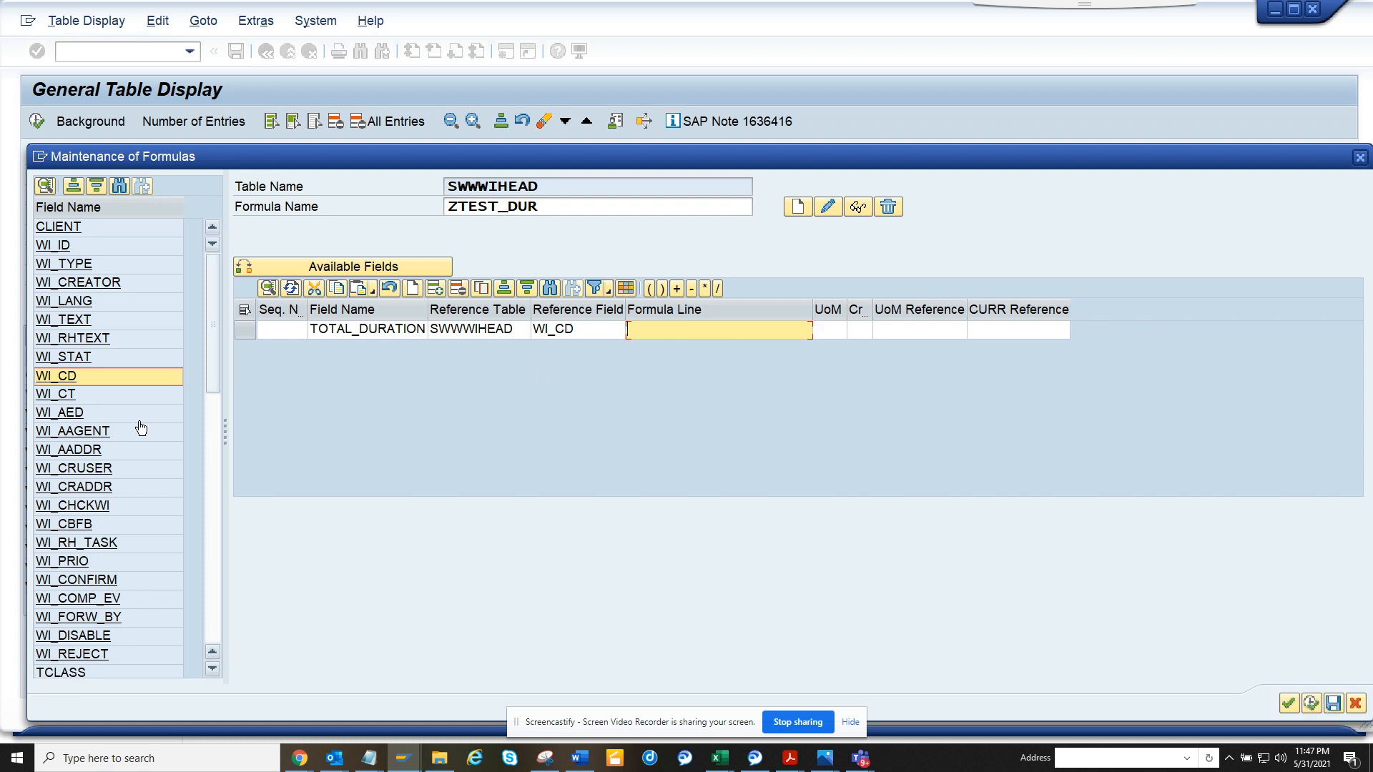
{"action": "mouse_move", "coordinate": [77, 420]}
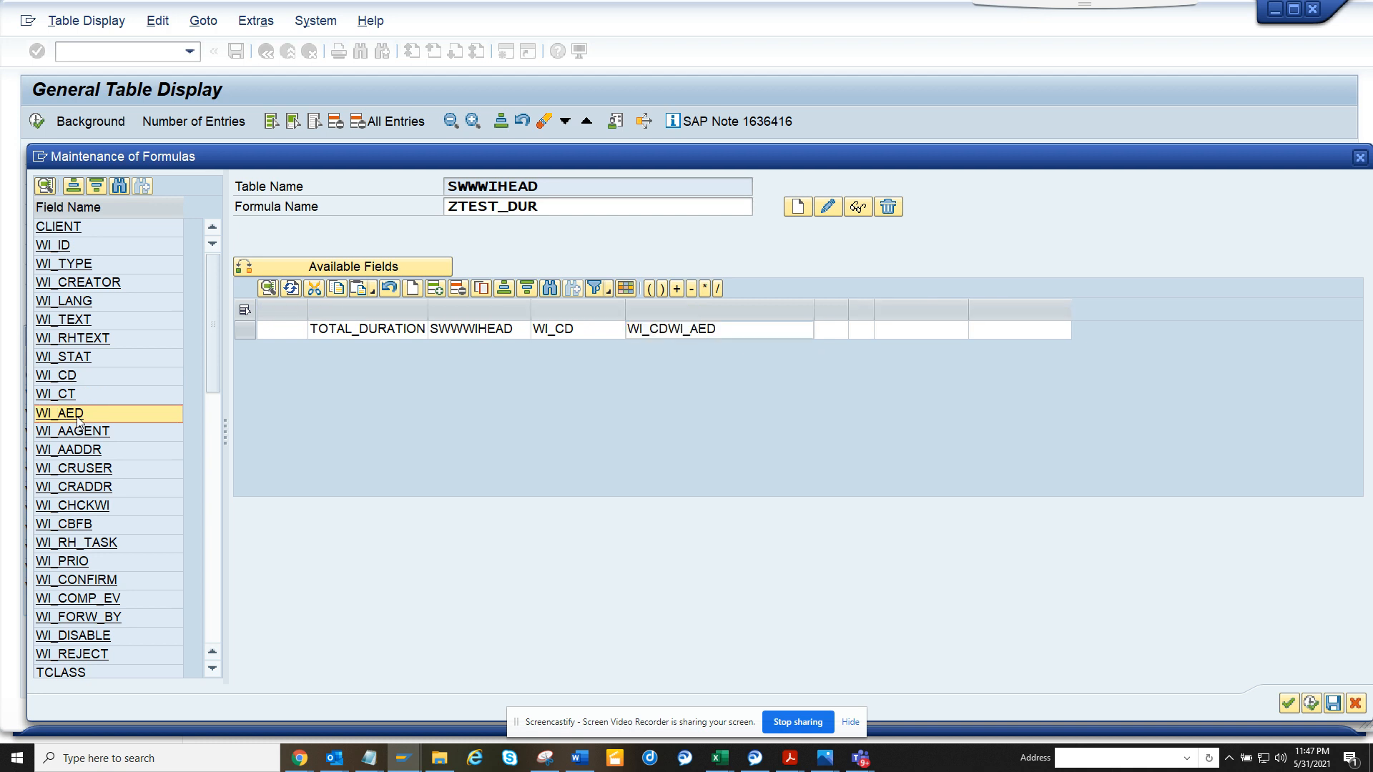
- Complete the formula line as WI_AED-WI_CD and save, returning to the selection screen
{"action": "left_click", "coordinate": [669, 329]}
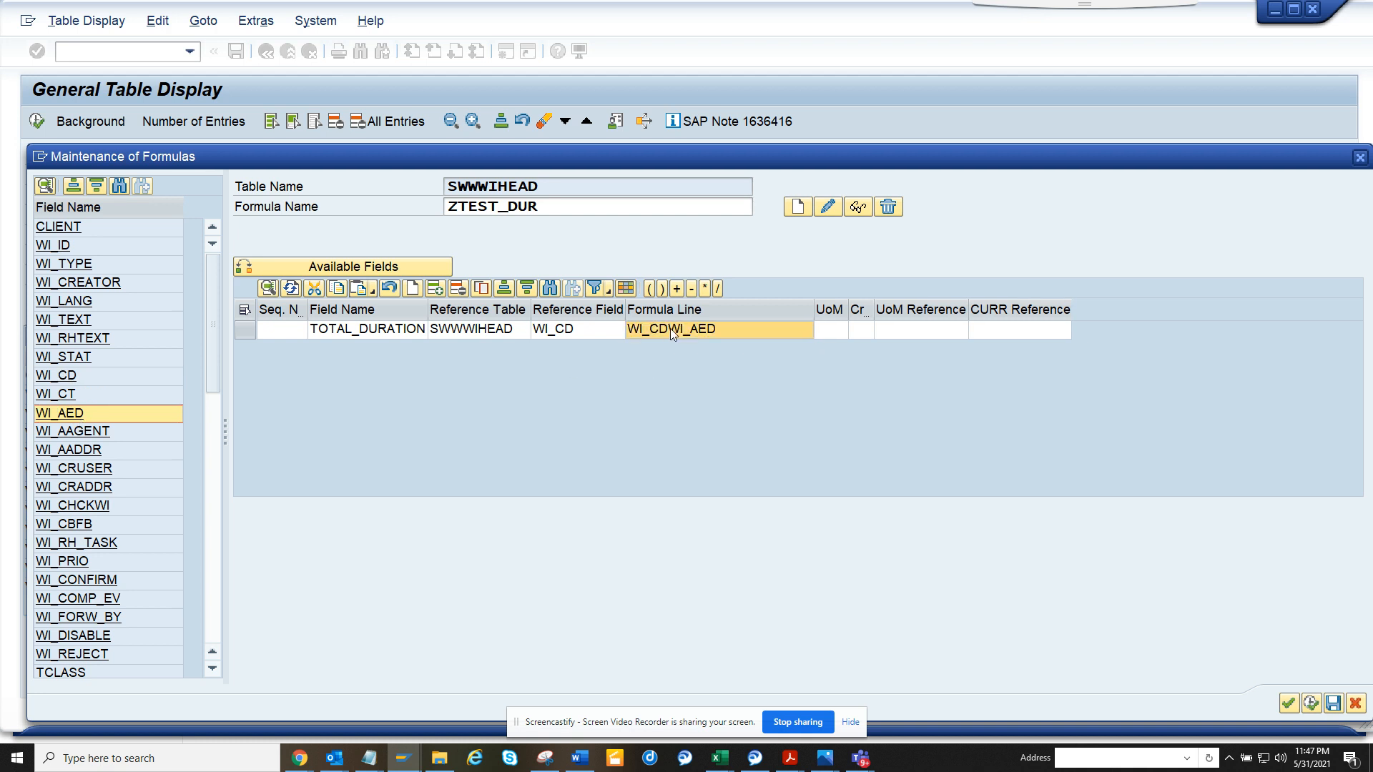
{"action": "left_click", "coordinate": [670, 329]}
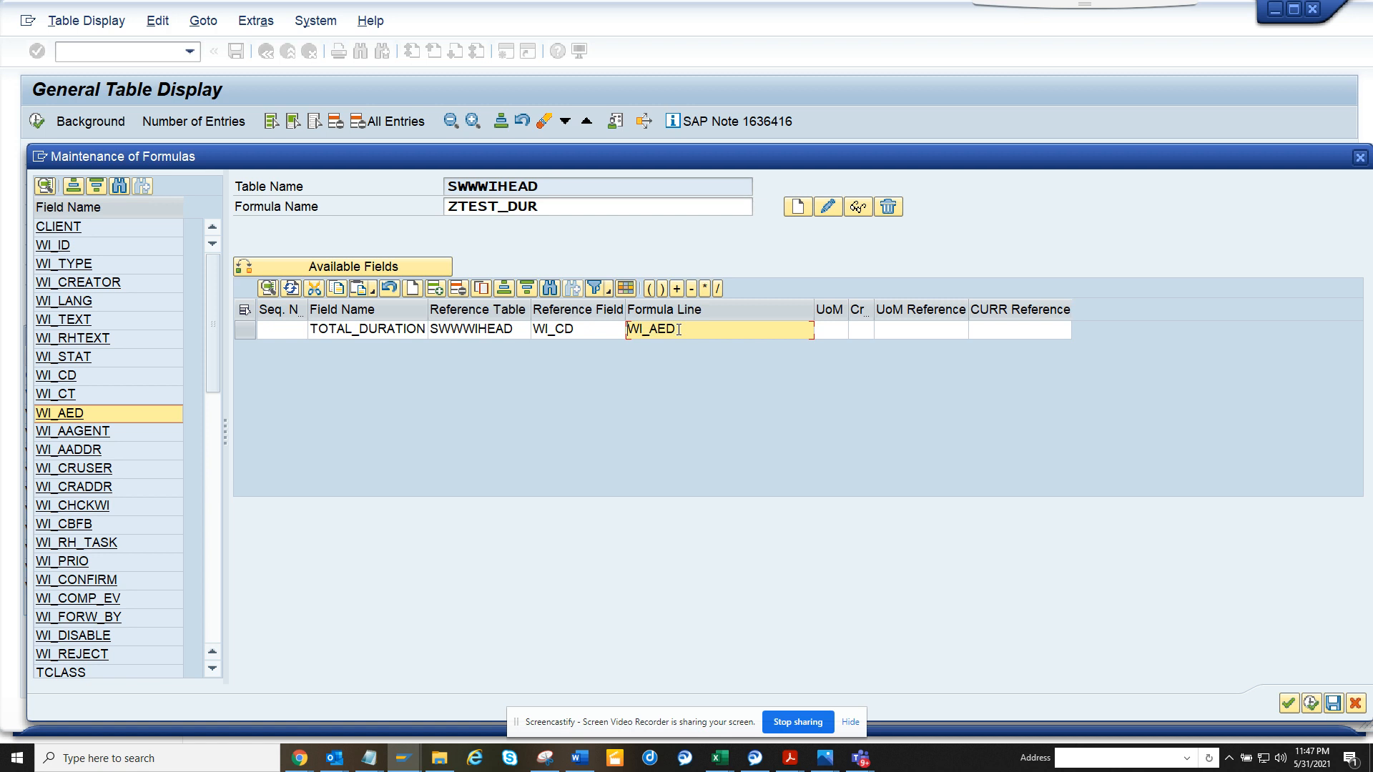
{"action": "left_click", "coordinate": [693, 287]}
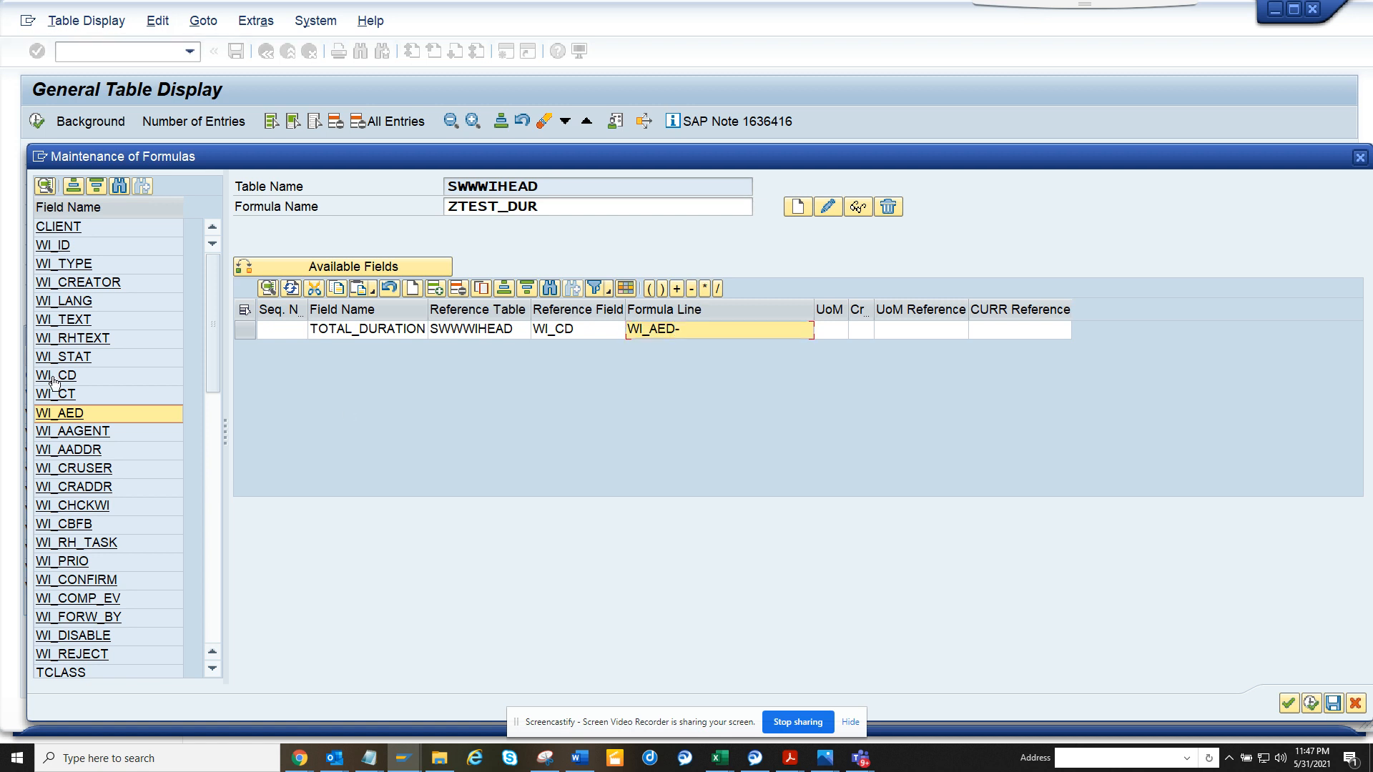
{"action": "double_click", "coordinate": [56, 376]}
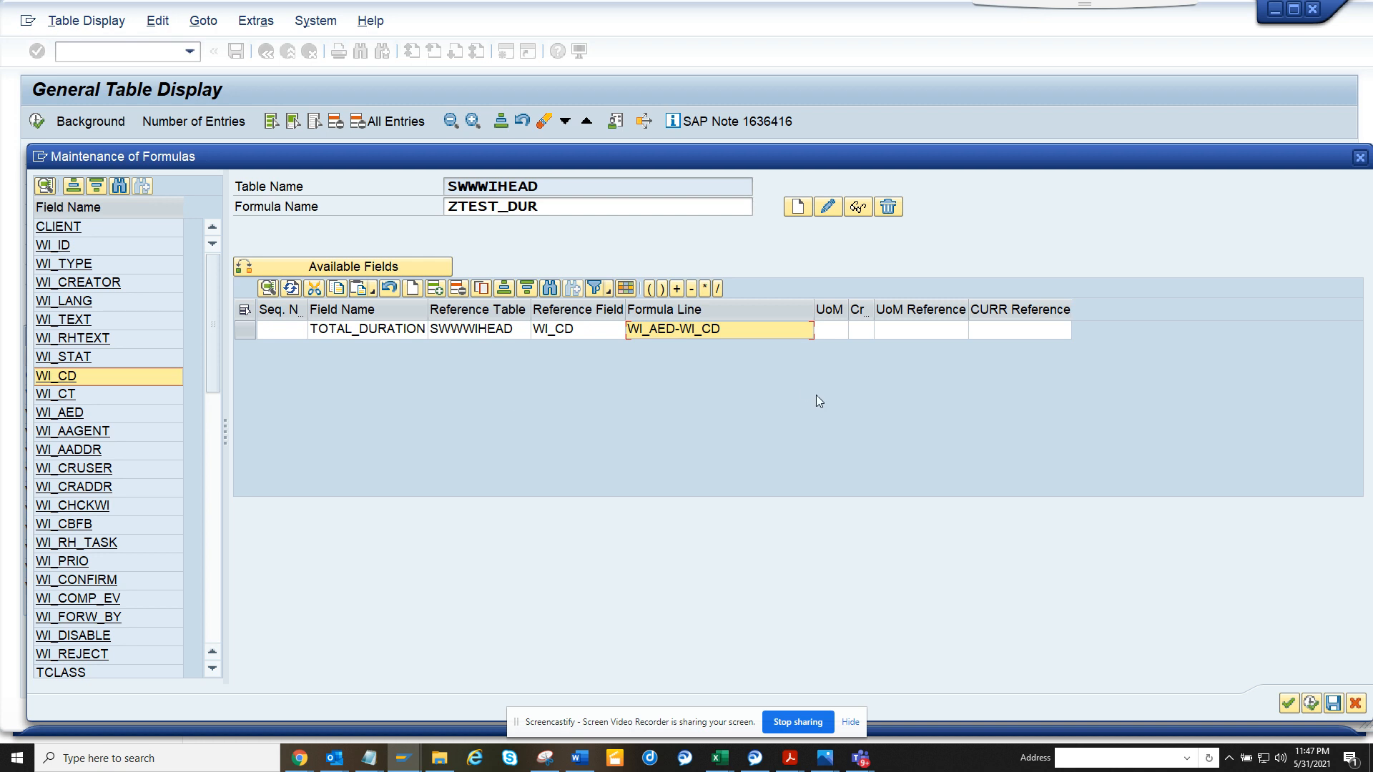
{"action": "mouse_move", "coordinate": [1312, 702]}
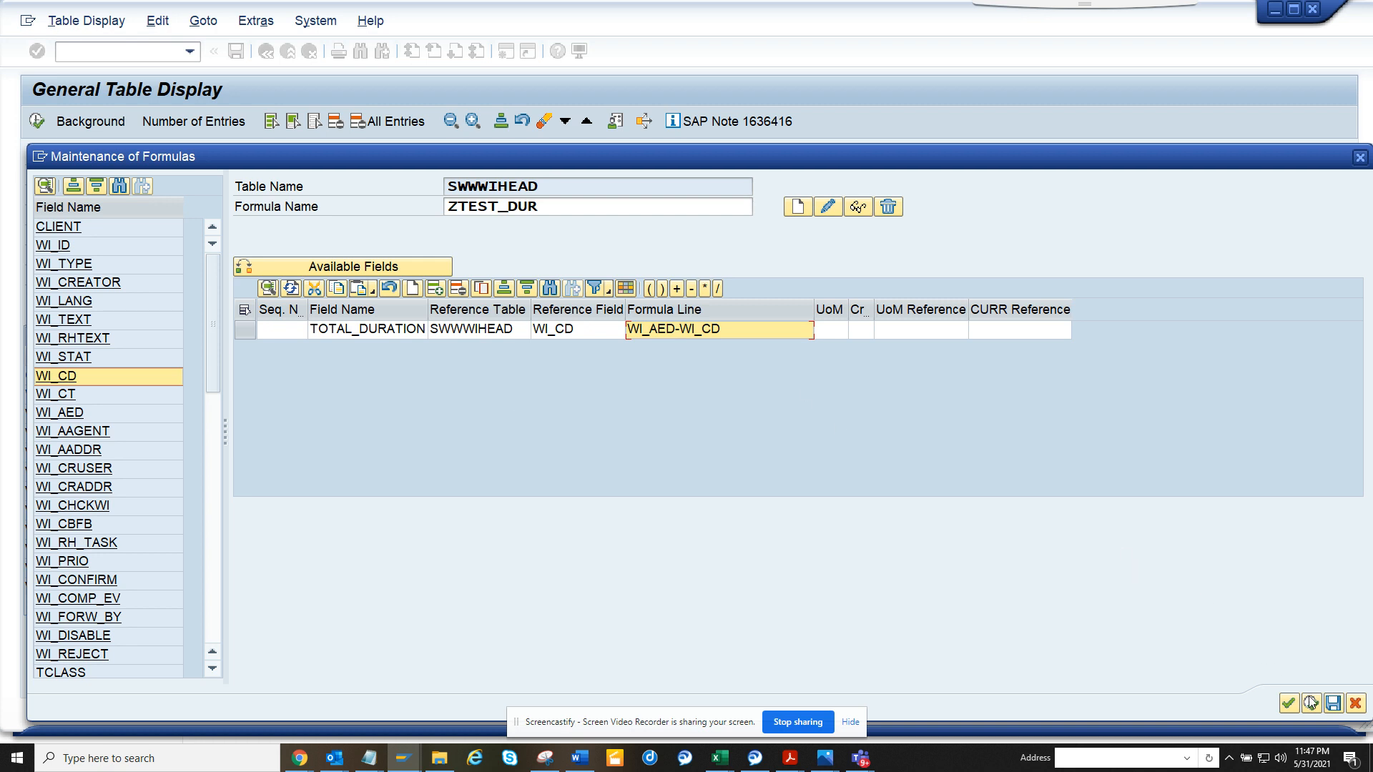
{"action": "left_click", "coordinate": [1284, 703]}
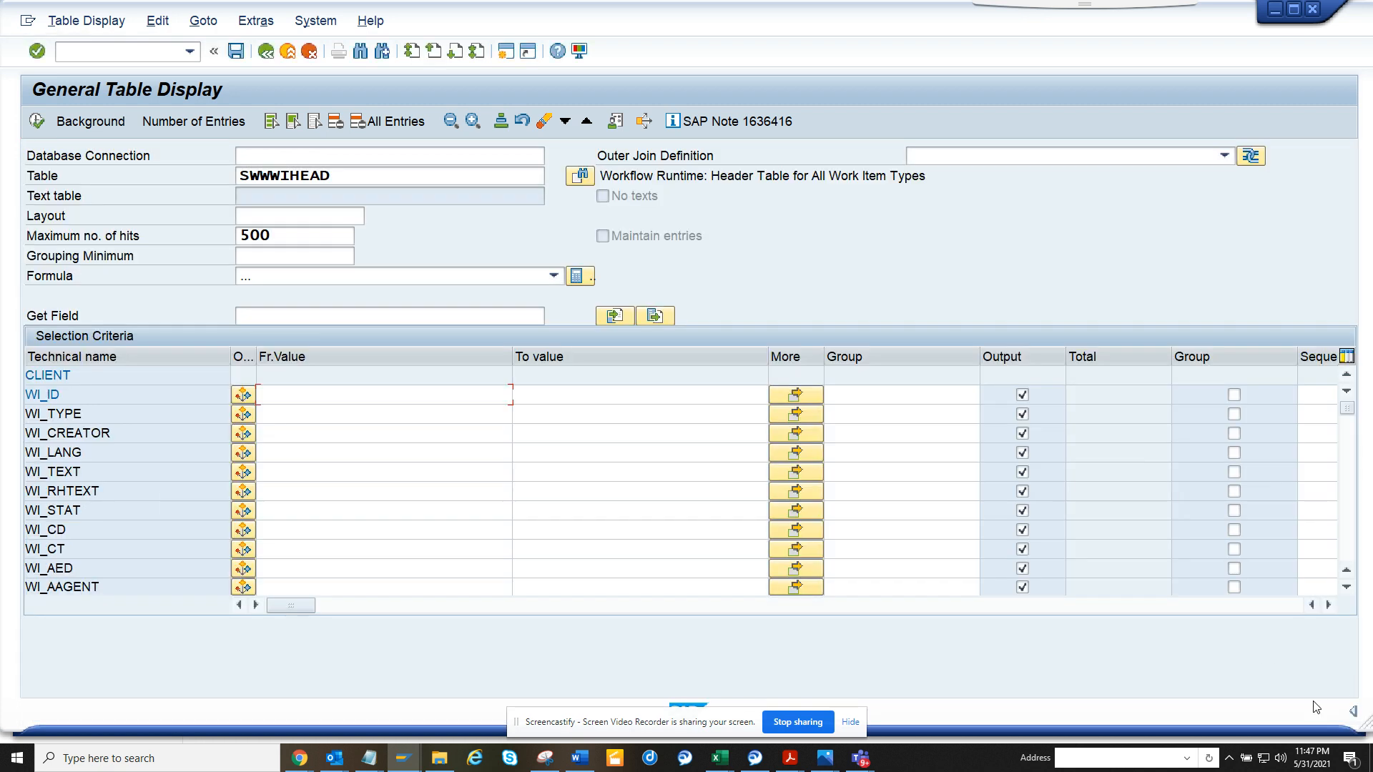
- Assign formula ZTEST_DUR to the SWWWIHEAD output
{"action": "left_click", "coordinate": [552, 276]}
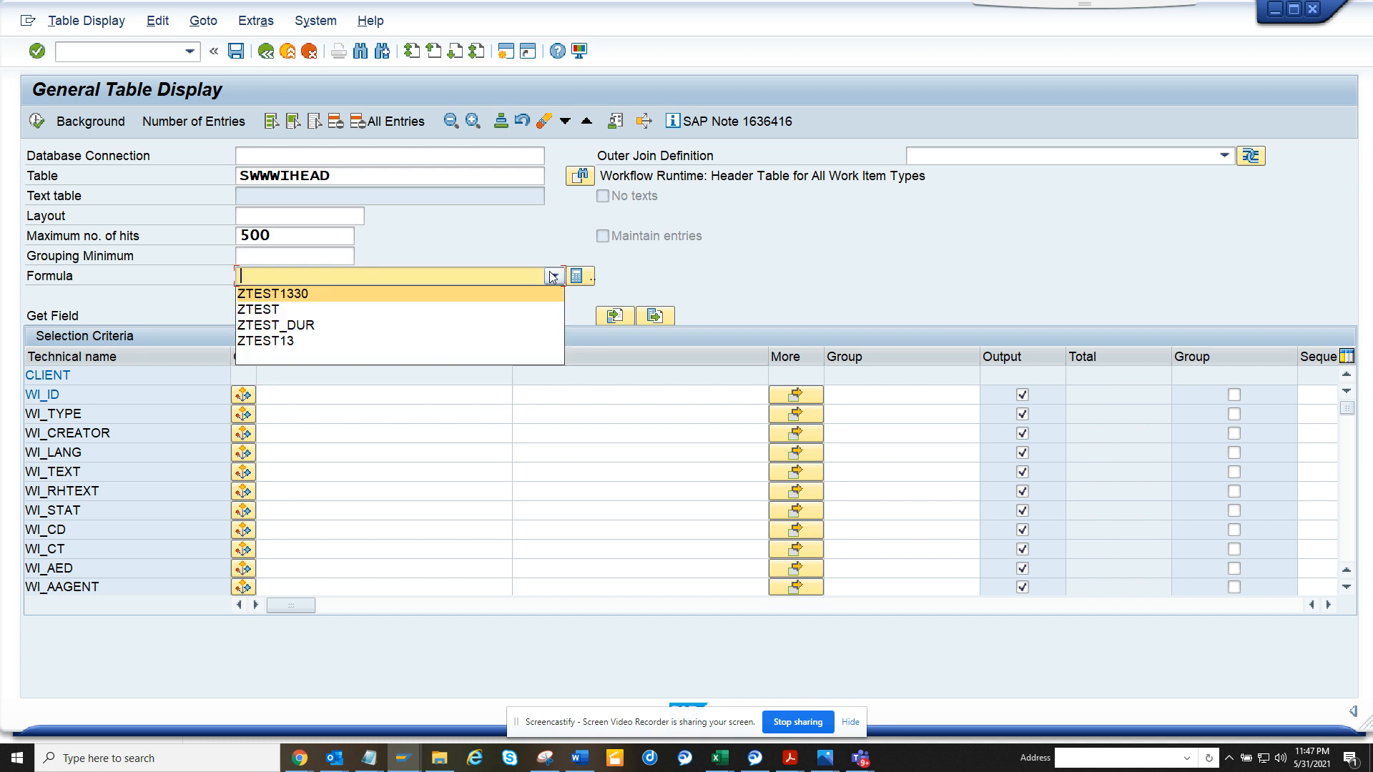
{"action": "left_click", "coordinate": [276, 324]}
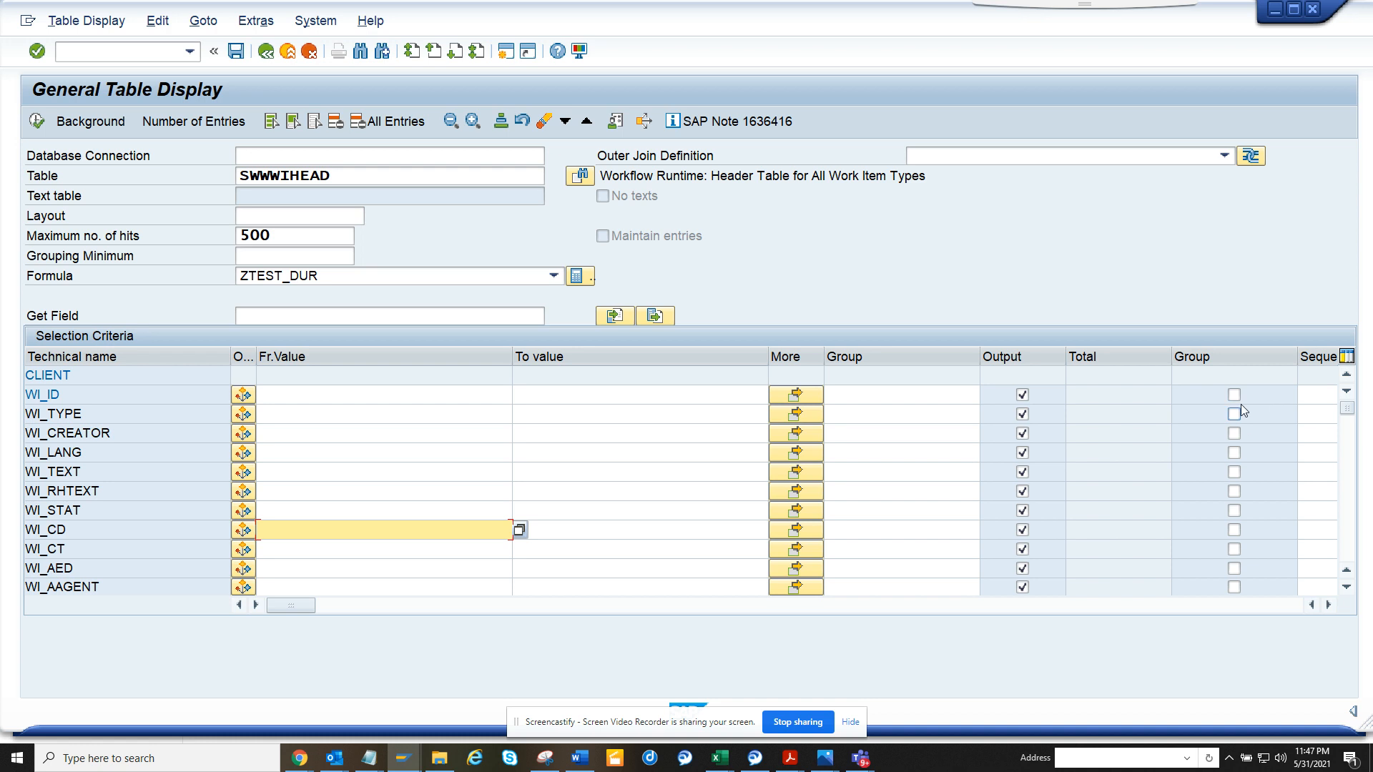
- Group the output by WI_TYPE, WI_CD and WI_AED
{"action": "left_click", "coordinate": [1233, 414]}
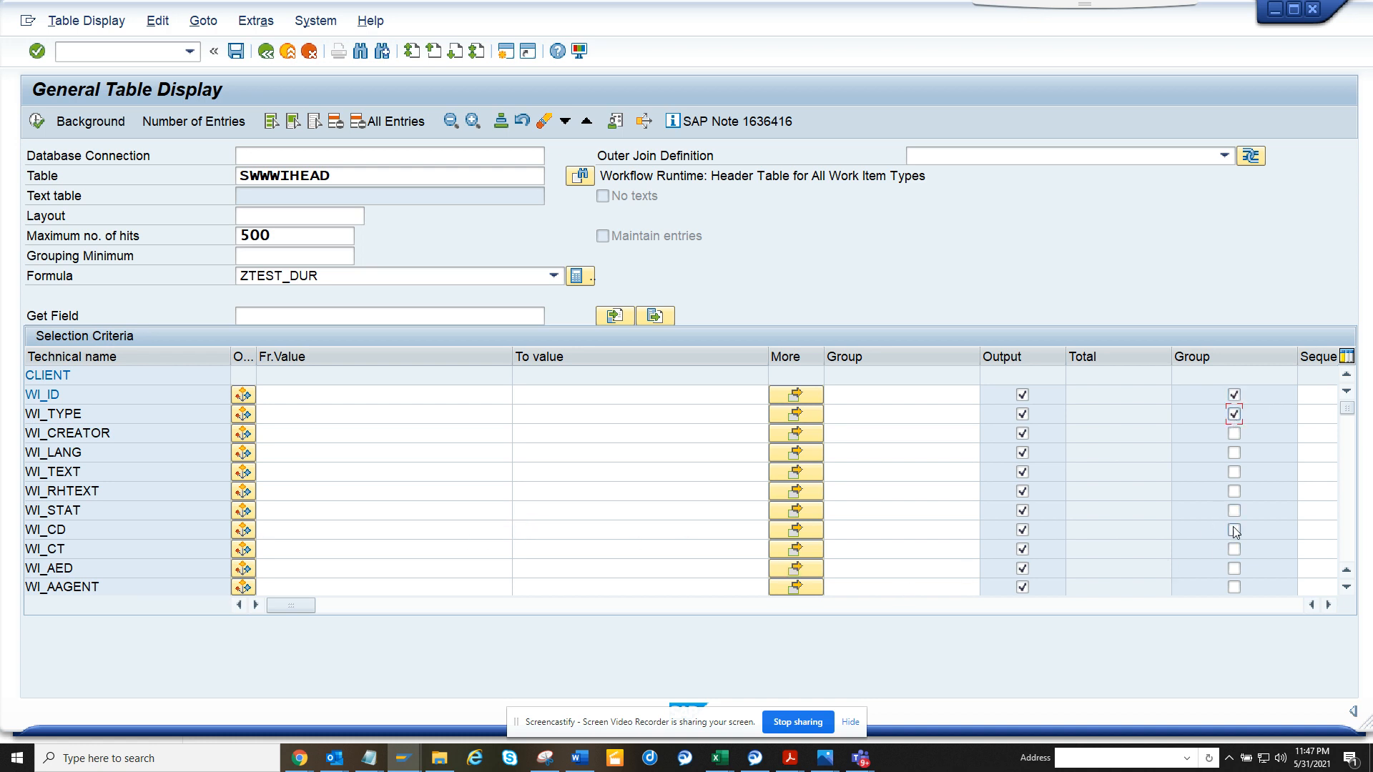
{"action": "left_click", "coordinate": [1233, 529]}
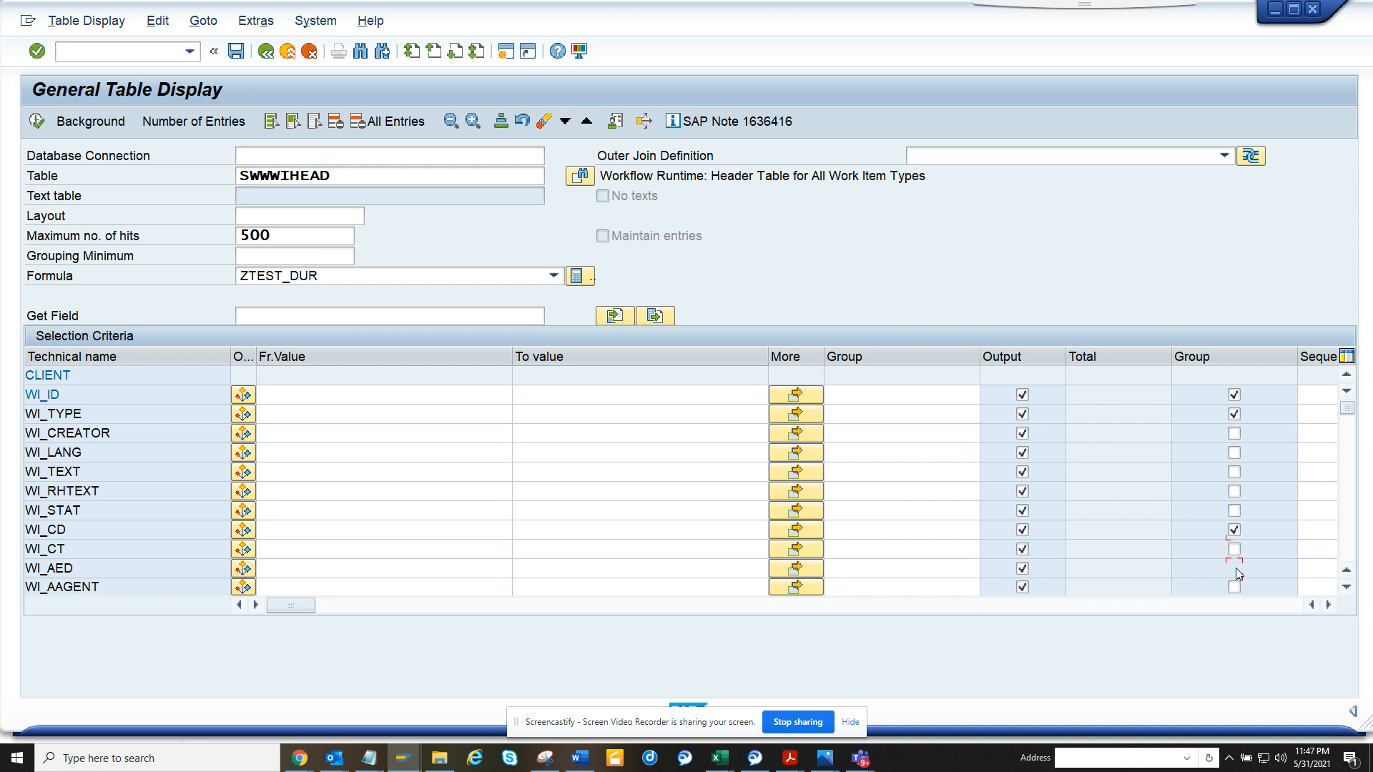
{"action": "left_click", "coordinate": [385, 568]}
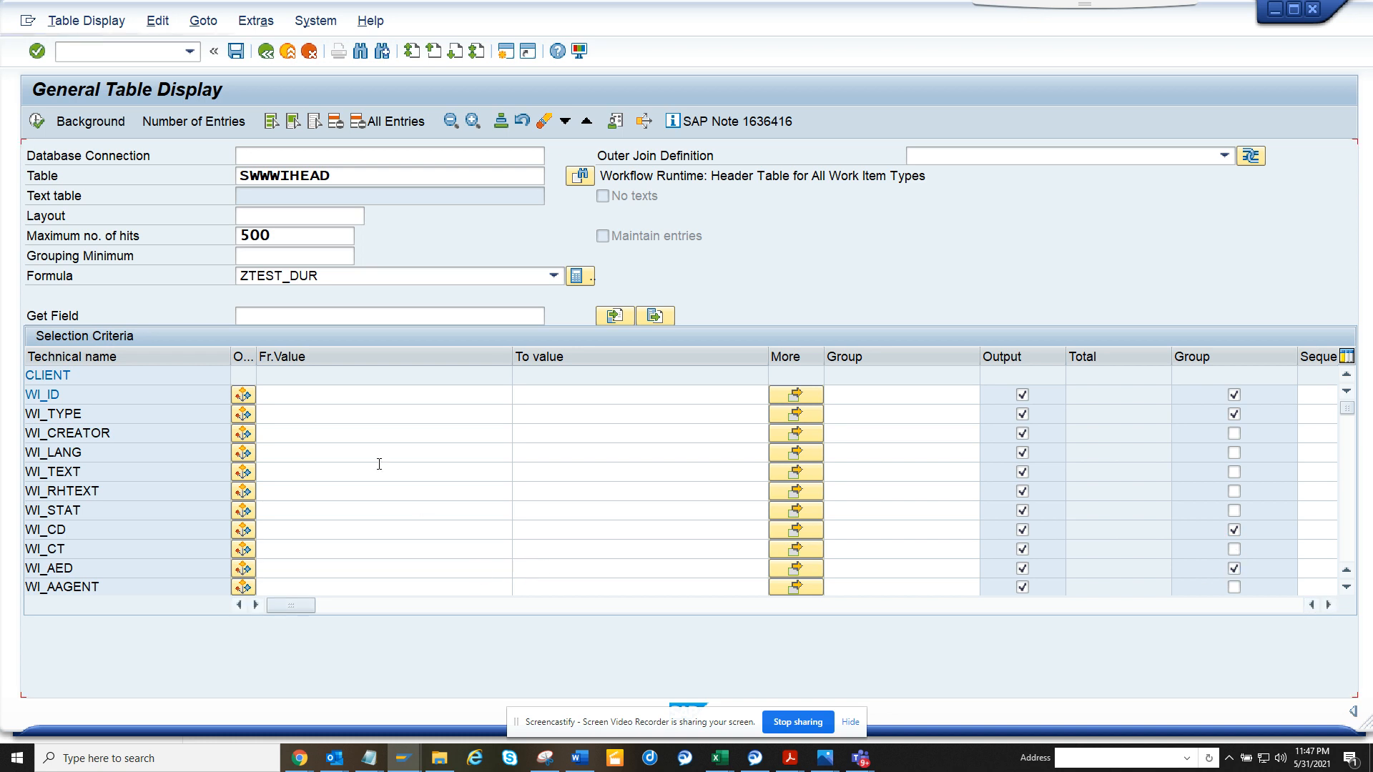
- Filter WI_RH_TASK on task ws90400079
{"action": "scroll", "scroll_direction": "down", "scroll_amount": 3}
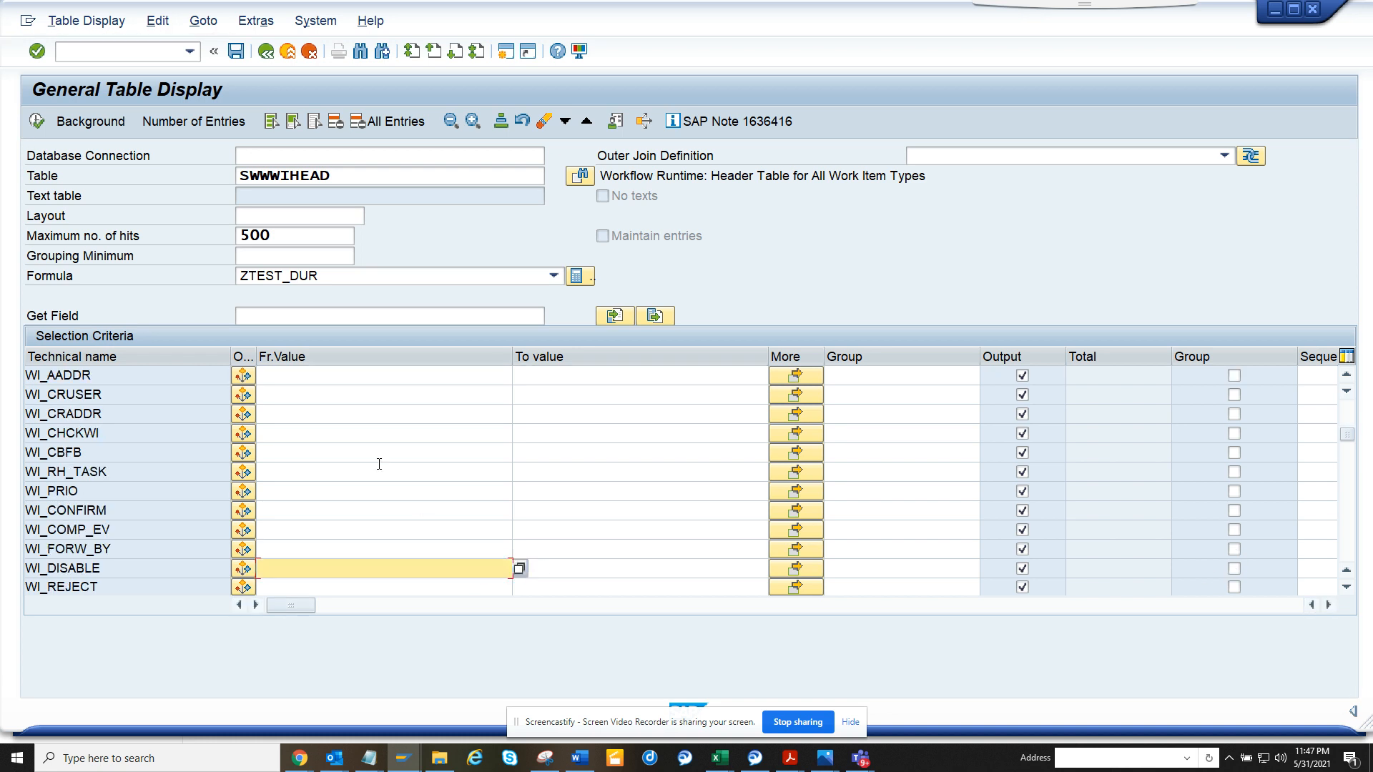
{"action": "mouse_move", "coordinate": [280, 462]}
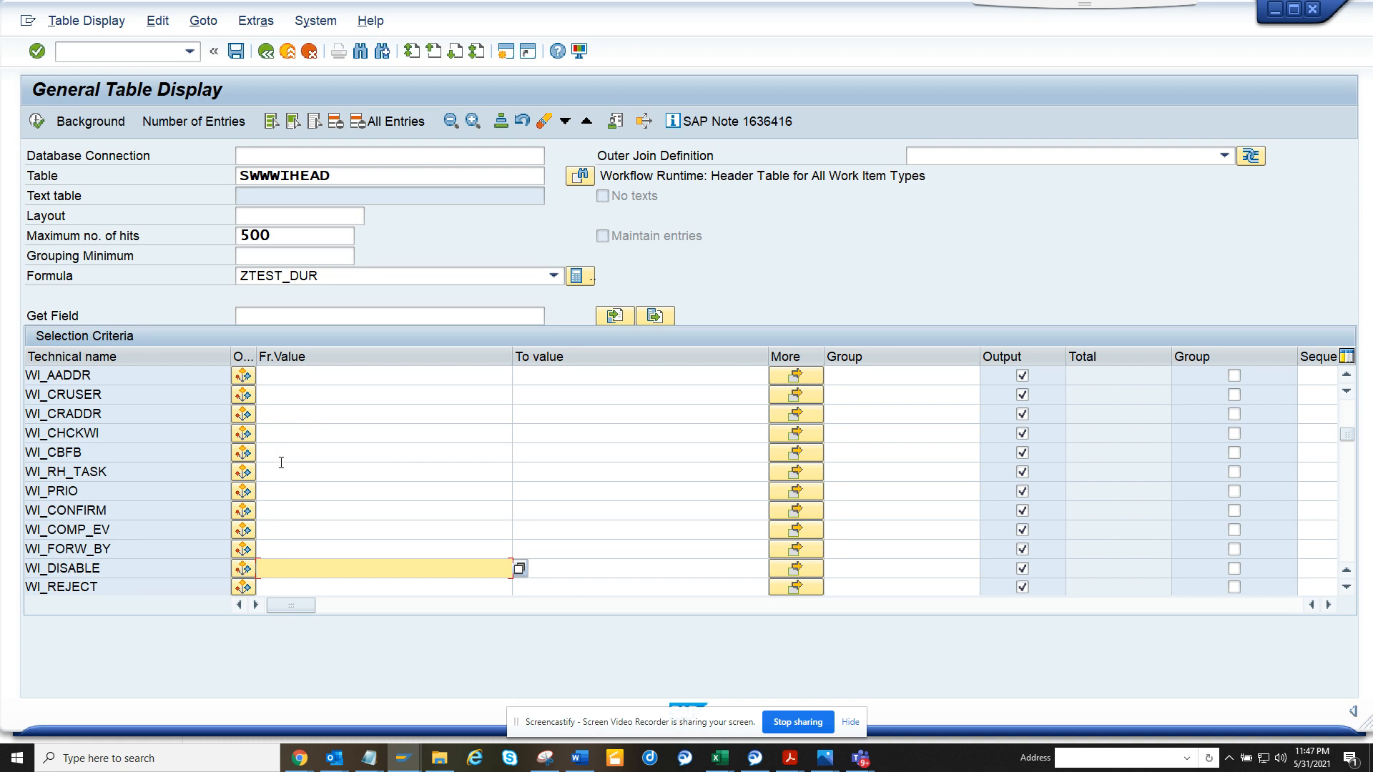
{"action": "type", "text": "ws"}
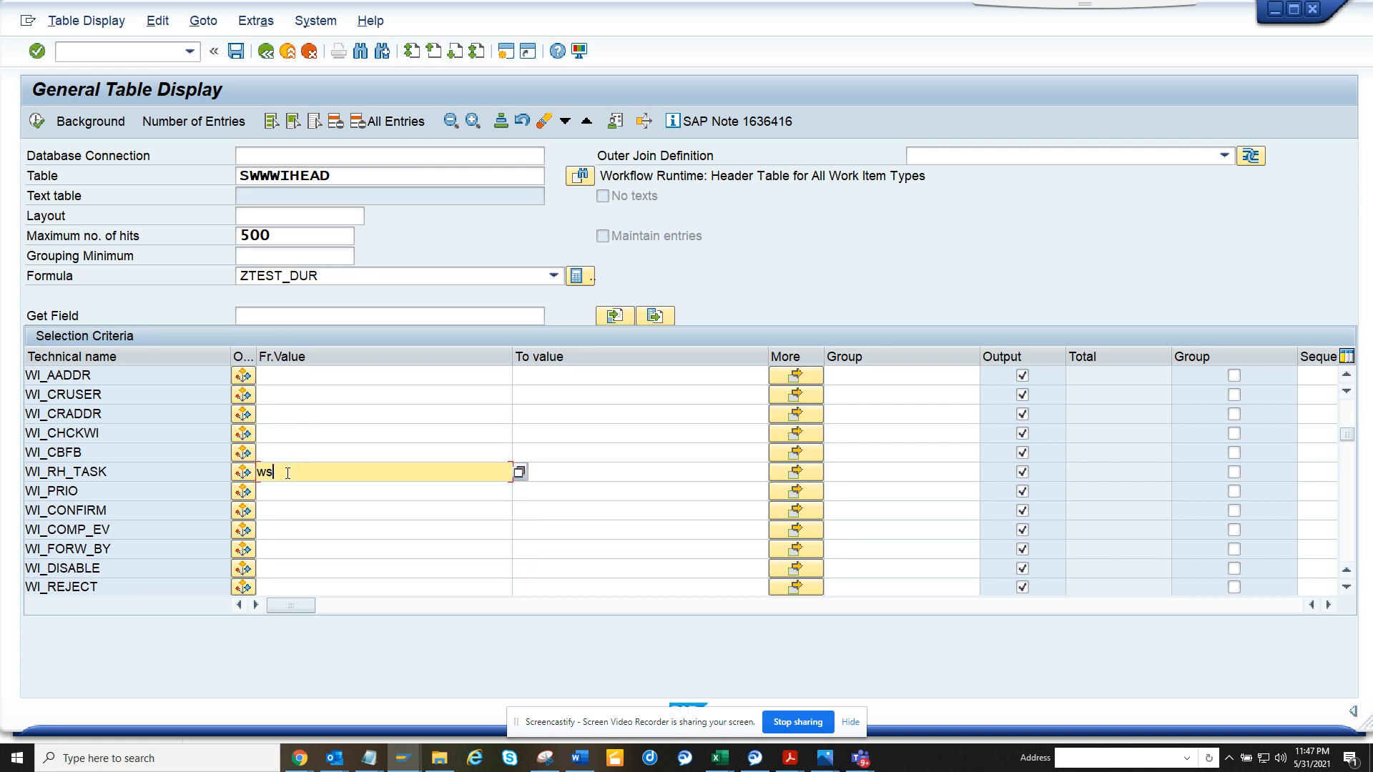
{"action": "type", "text": "90400079"}
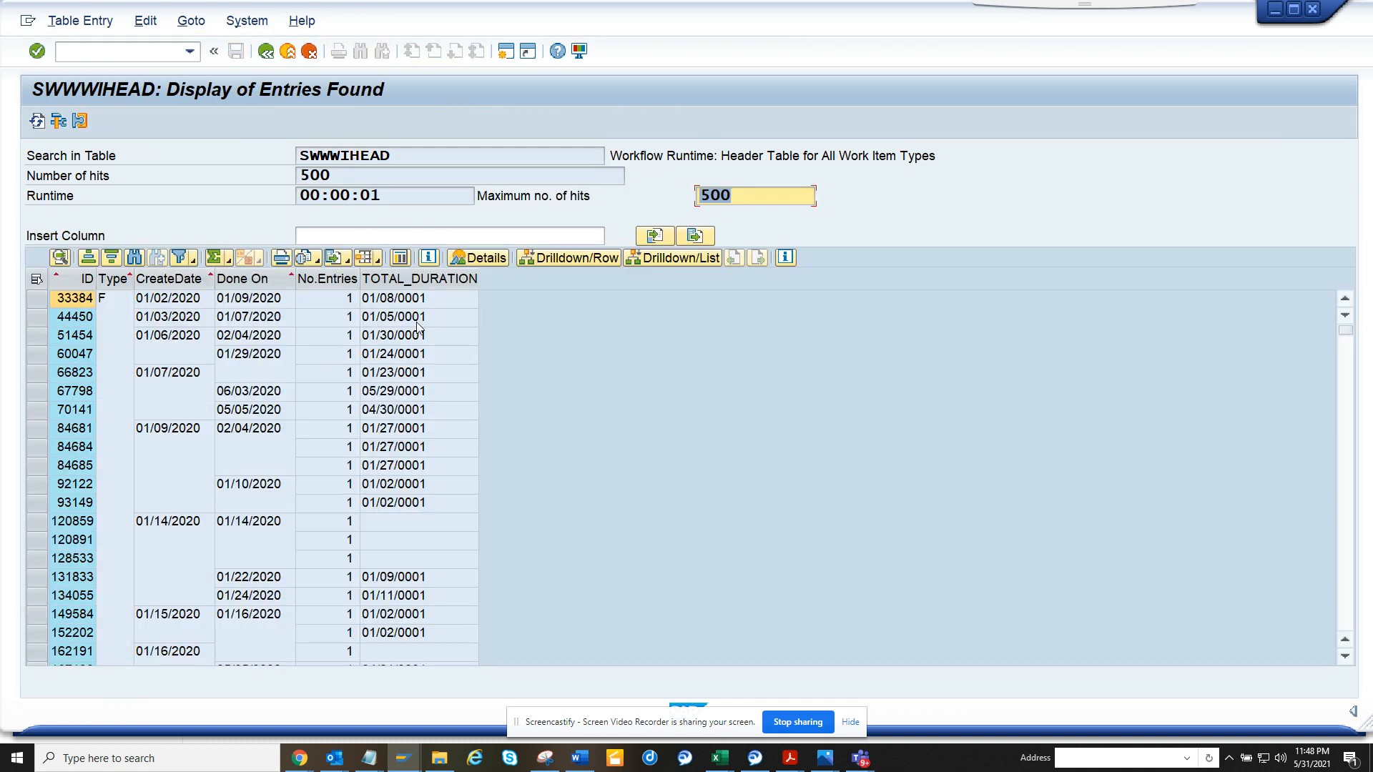
{"action": "mouse_move", "coordinate": [244, 309]}
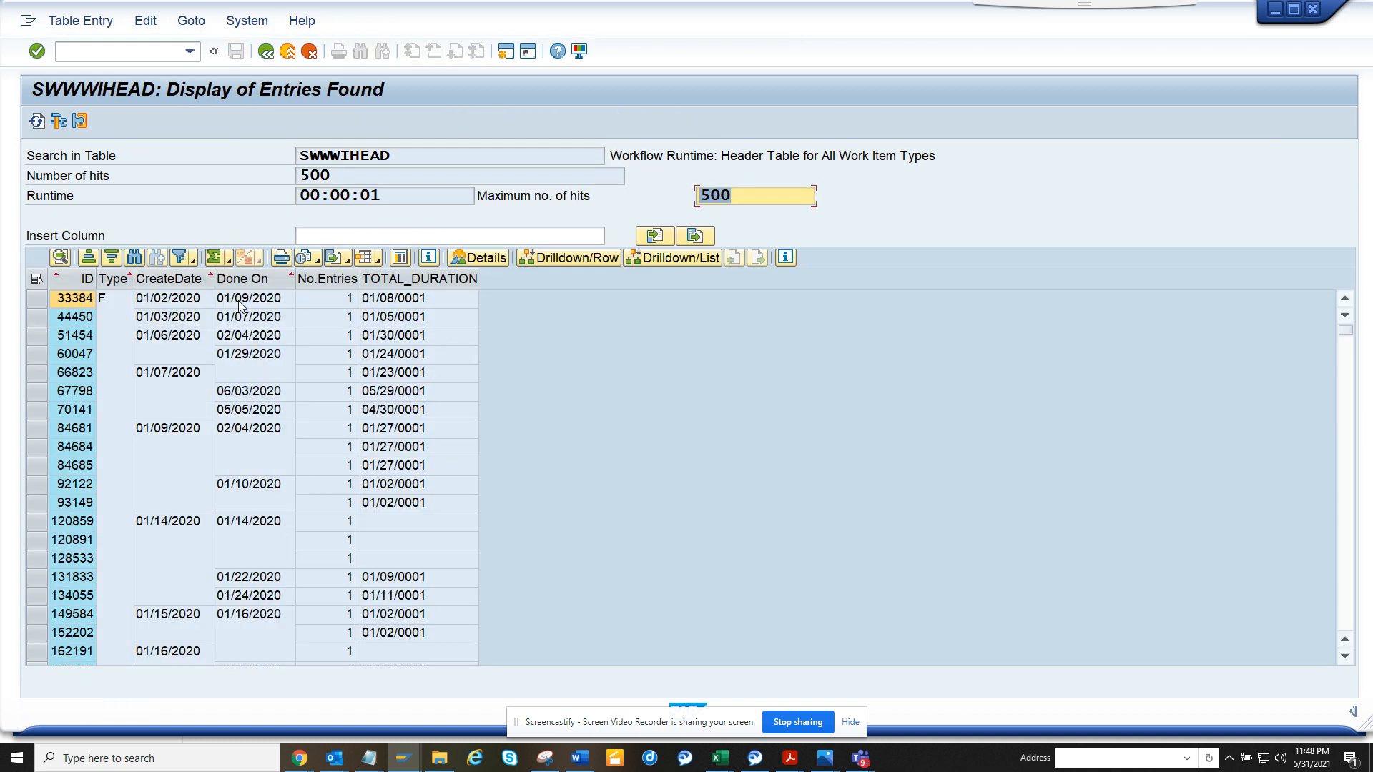
{"action": "mouse_move", "coordinate": [389, 313]}
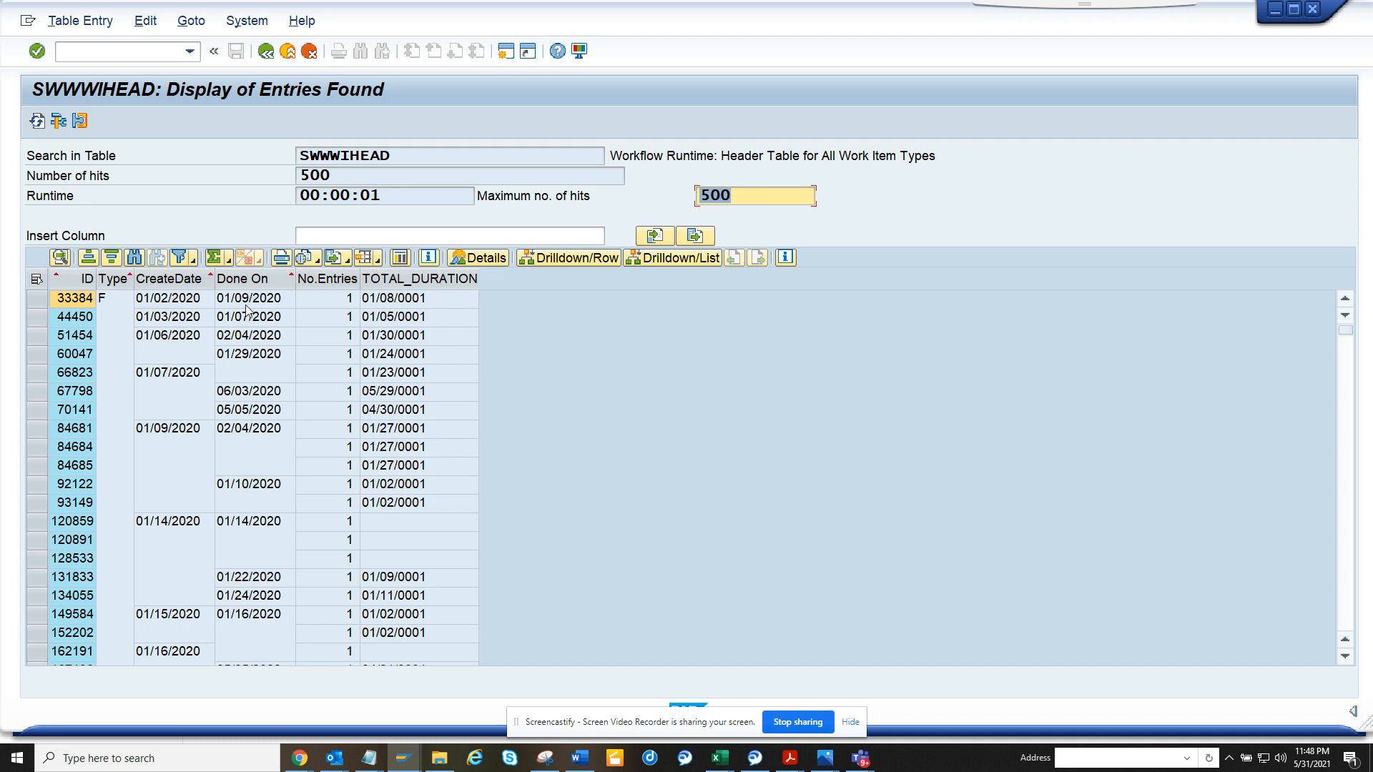
{"action": "mouse_move", "coordinate": [391, 309]}
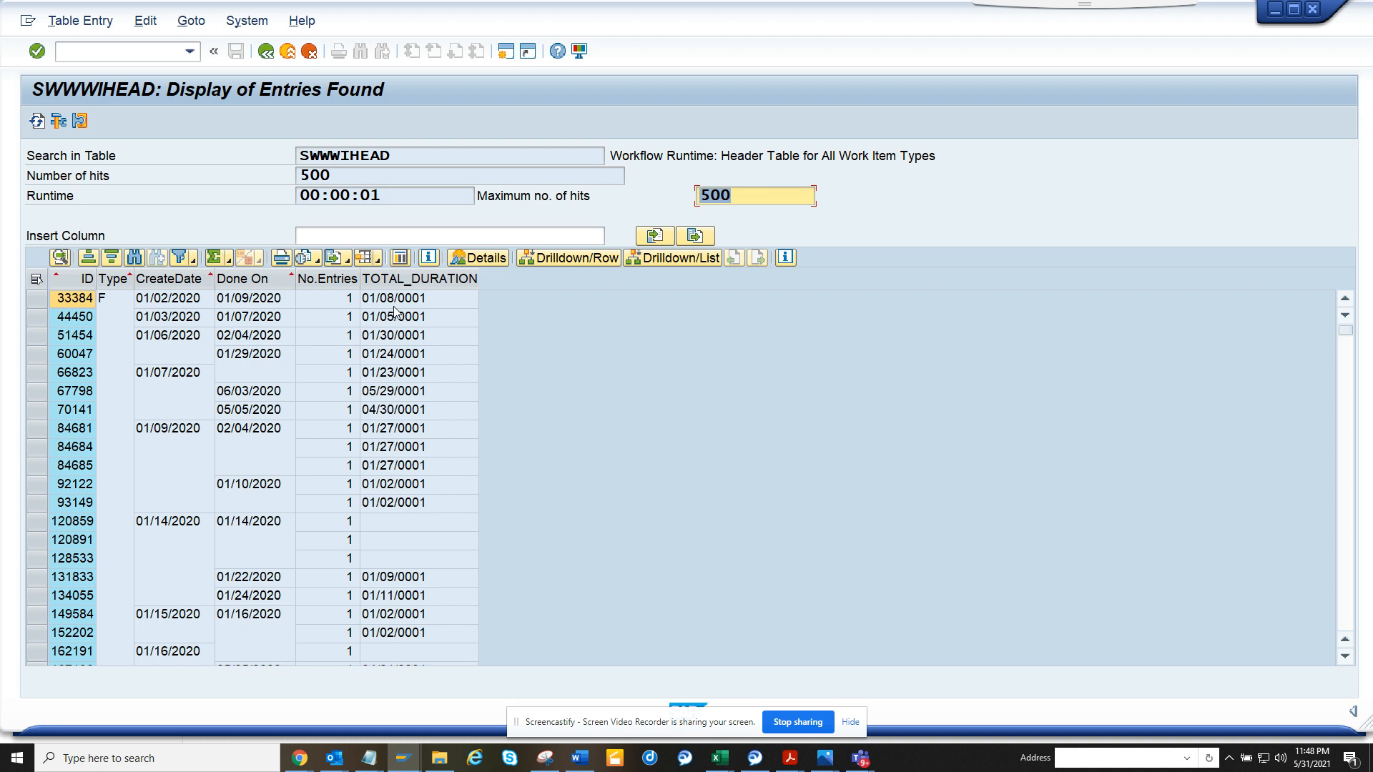
{"action": "mouse_move", "coordinate": [252, 434]}
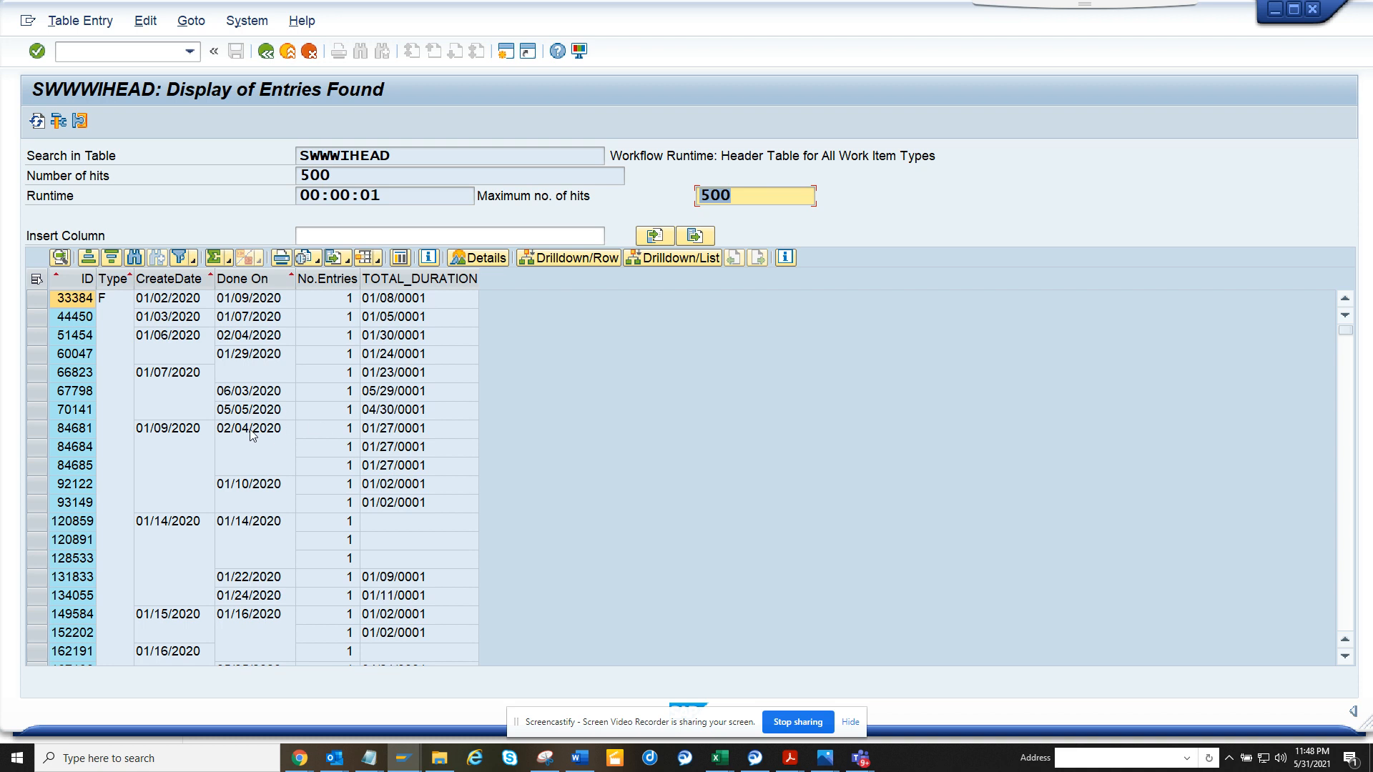
{"action": "mouse_move", "coordinate": [175, 445]}
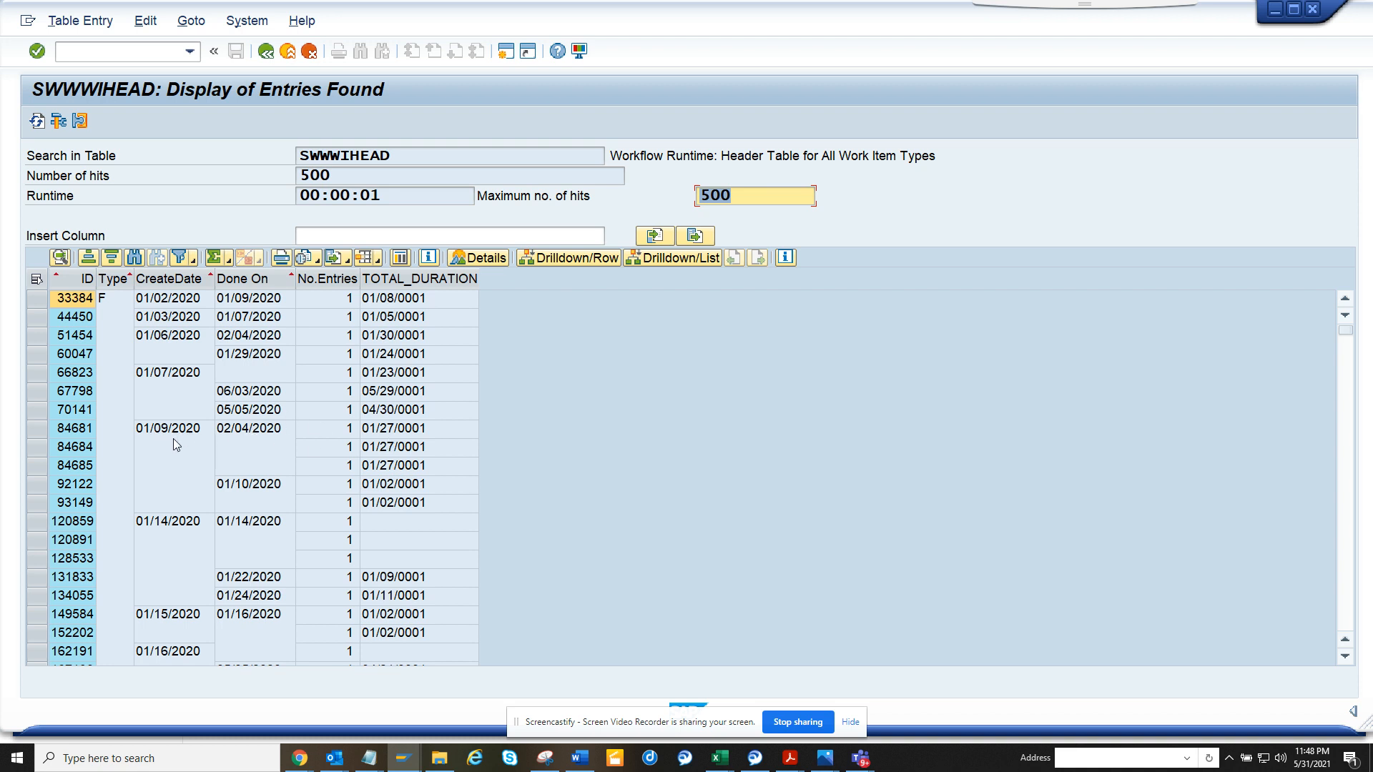
{"action": "mouse_move", "coordinate": [156, 438]}
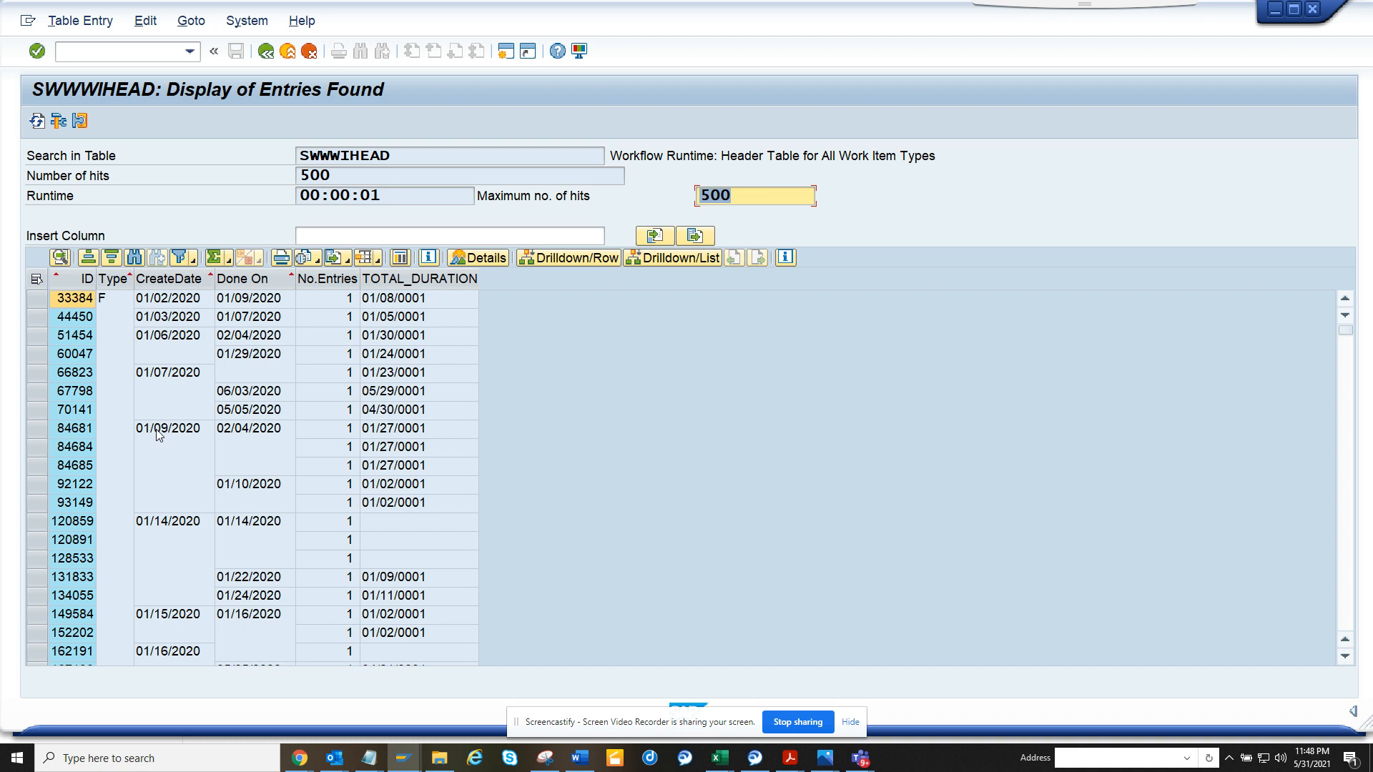
{"action": "mouse_move", "coordinate": [289, 429]}
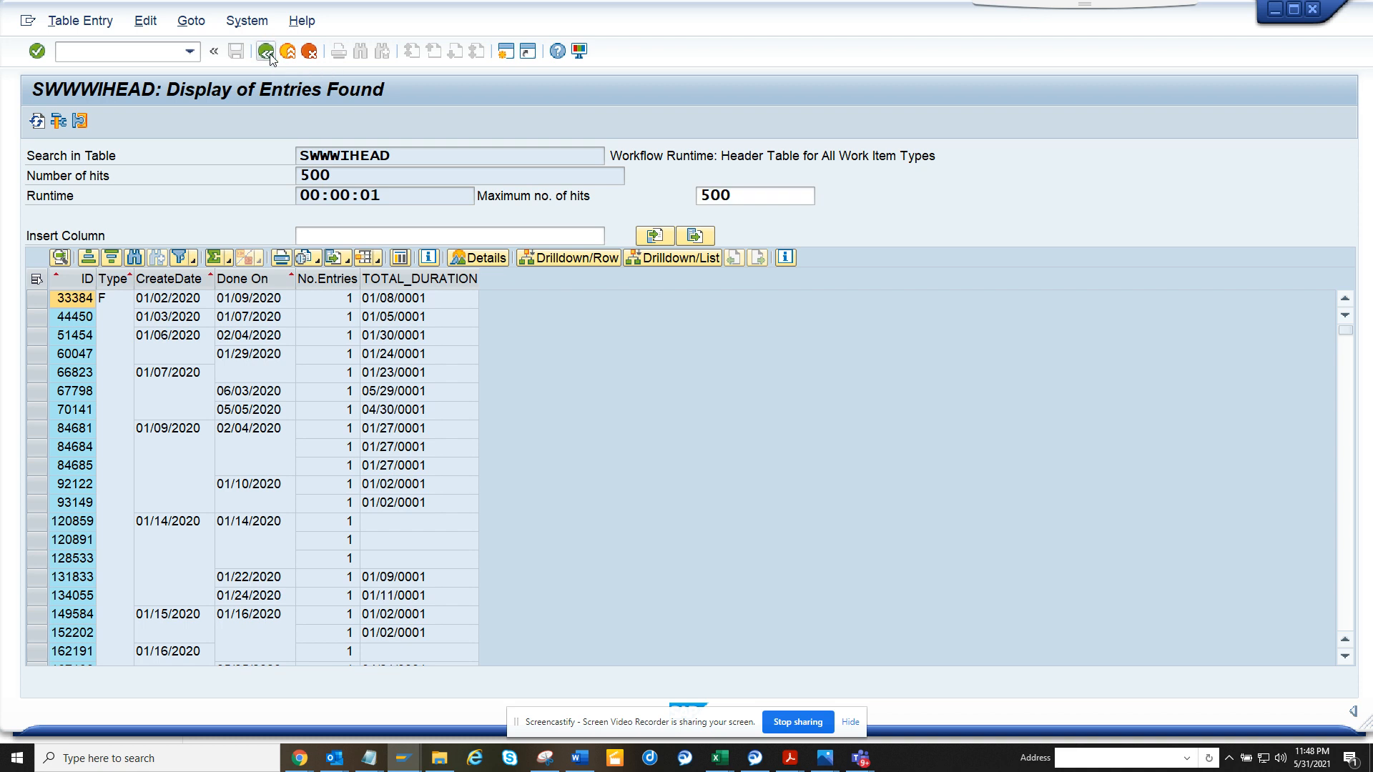
- Return to the selection screen and reopen formula ZTEST_DUR for editing
{"action": "left_click", "coordinate": [267, 51]}
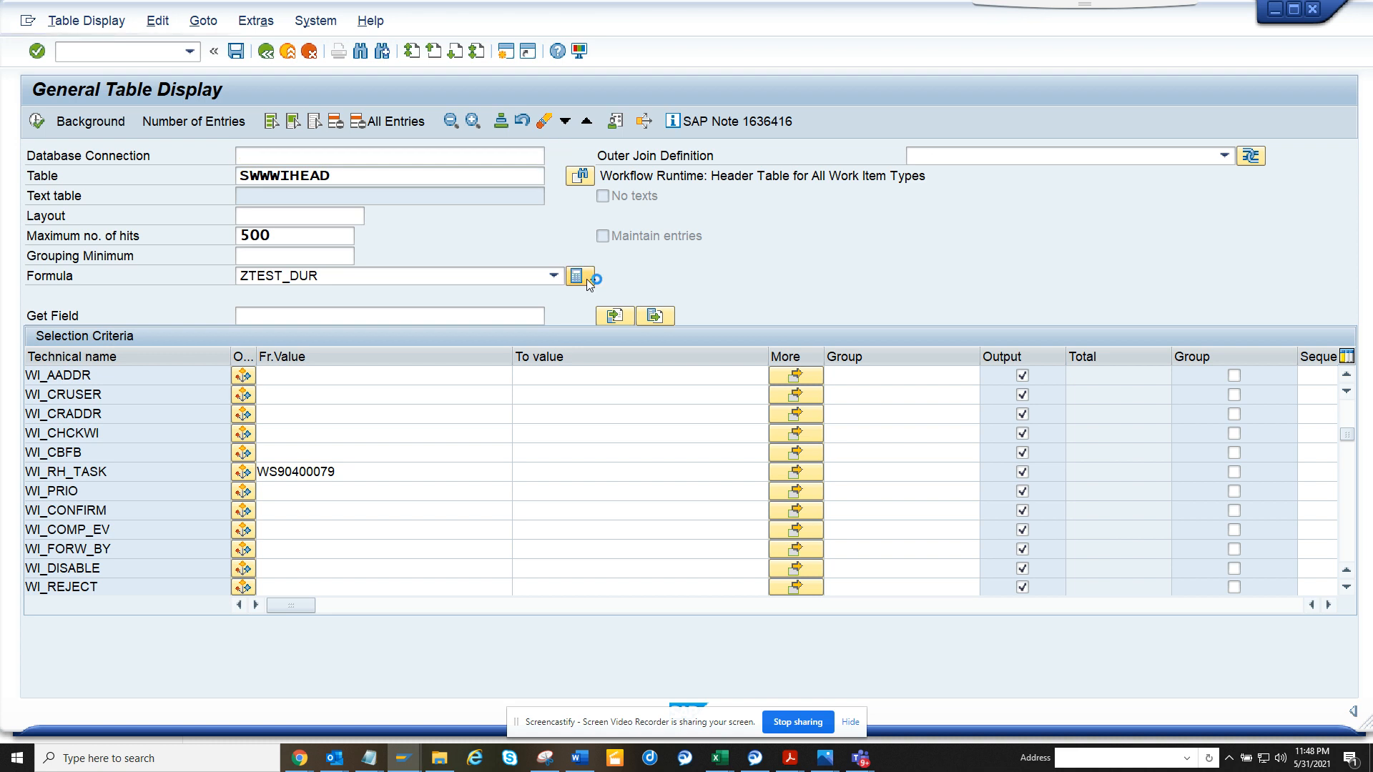
{"action": "left_click", "coordinate": [577, 276]}
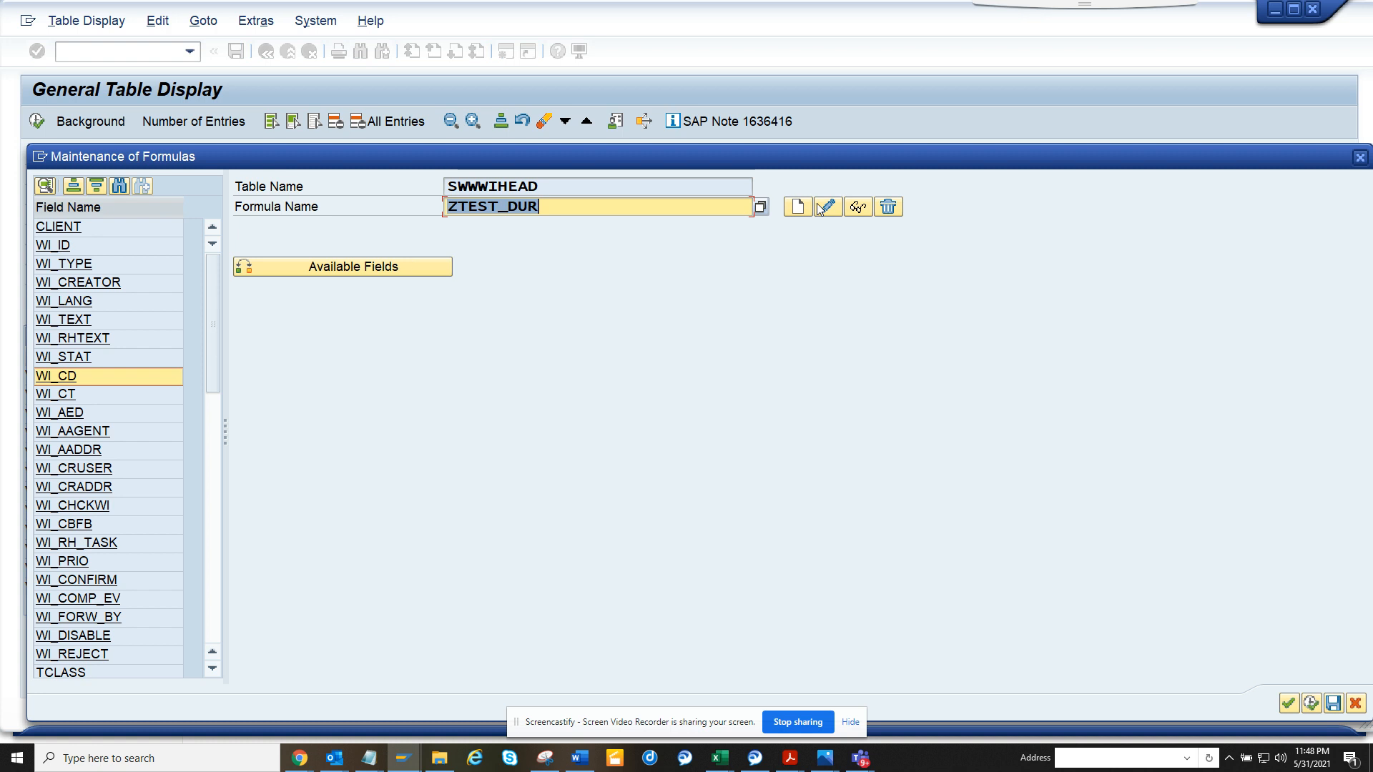
{"action": "left_click", "coordinate": [826, 206]}
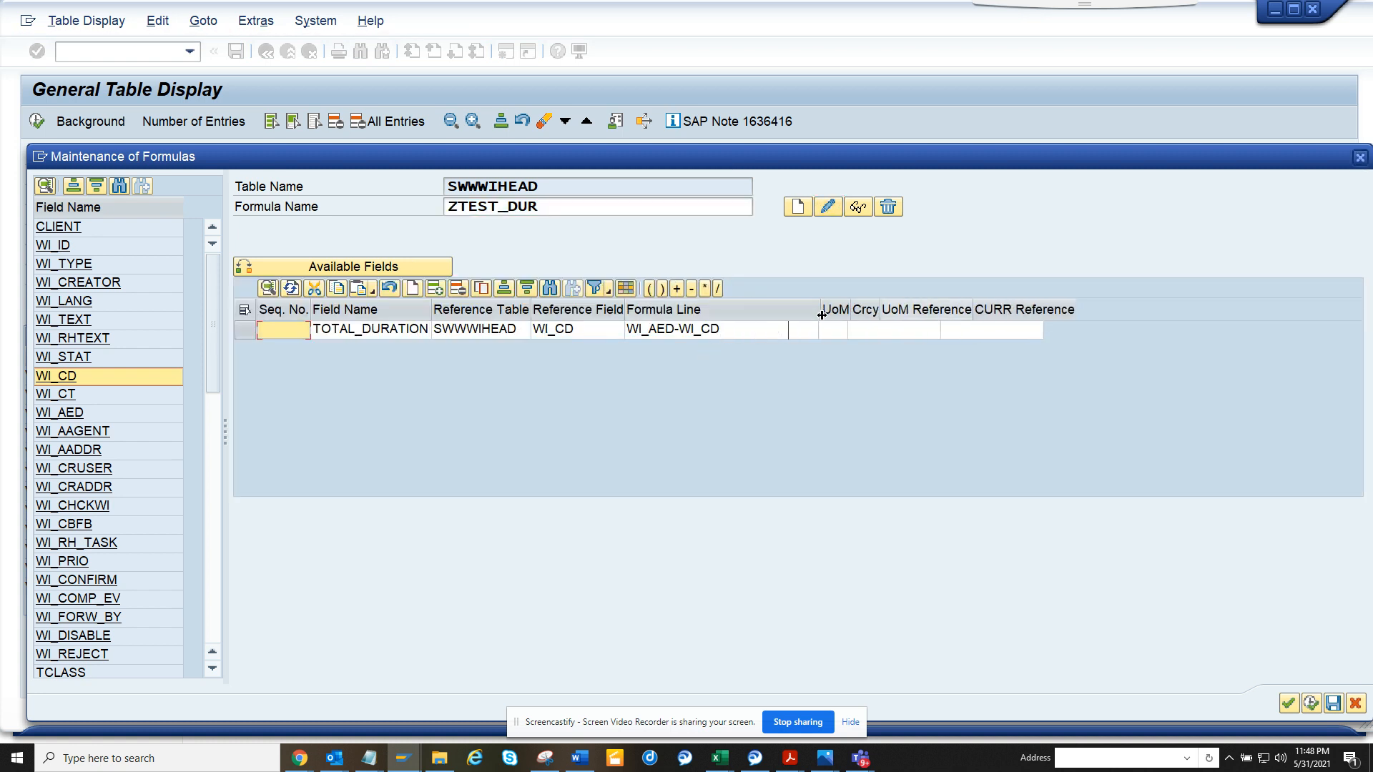
- Append -1 so the formula reads WI_AED-WI_CD-1
{"action": "left_click", "coordinate": [705, 329]}
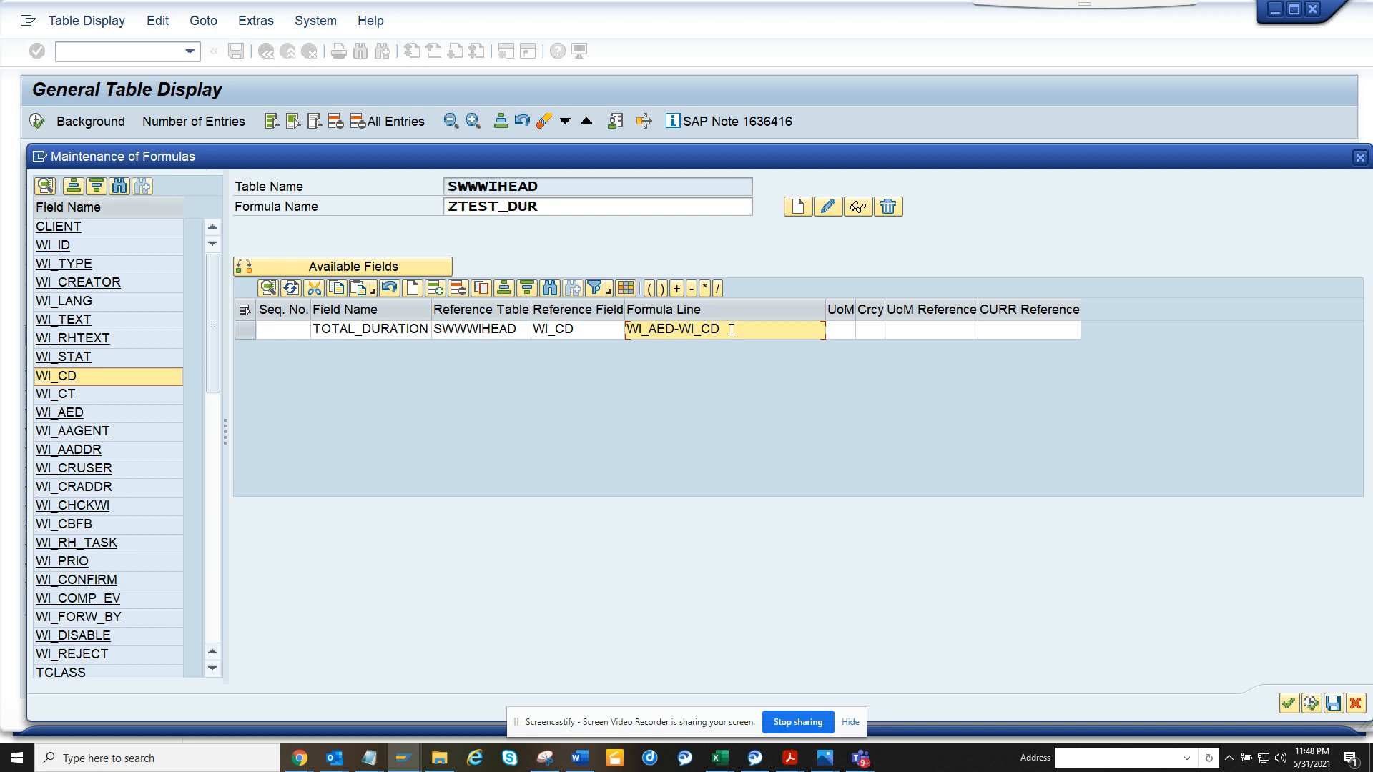
{"action": "type", "text": "-"}
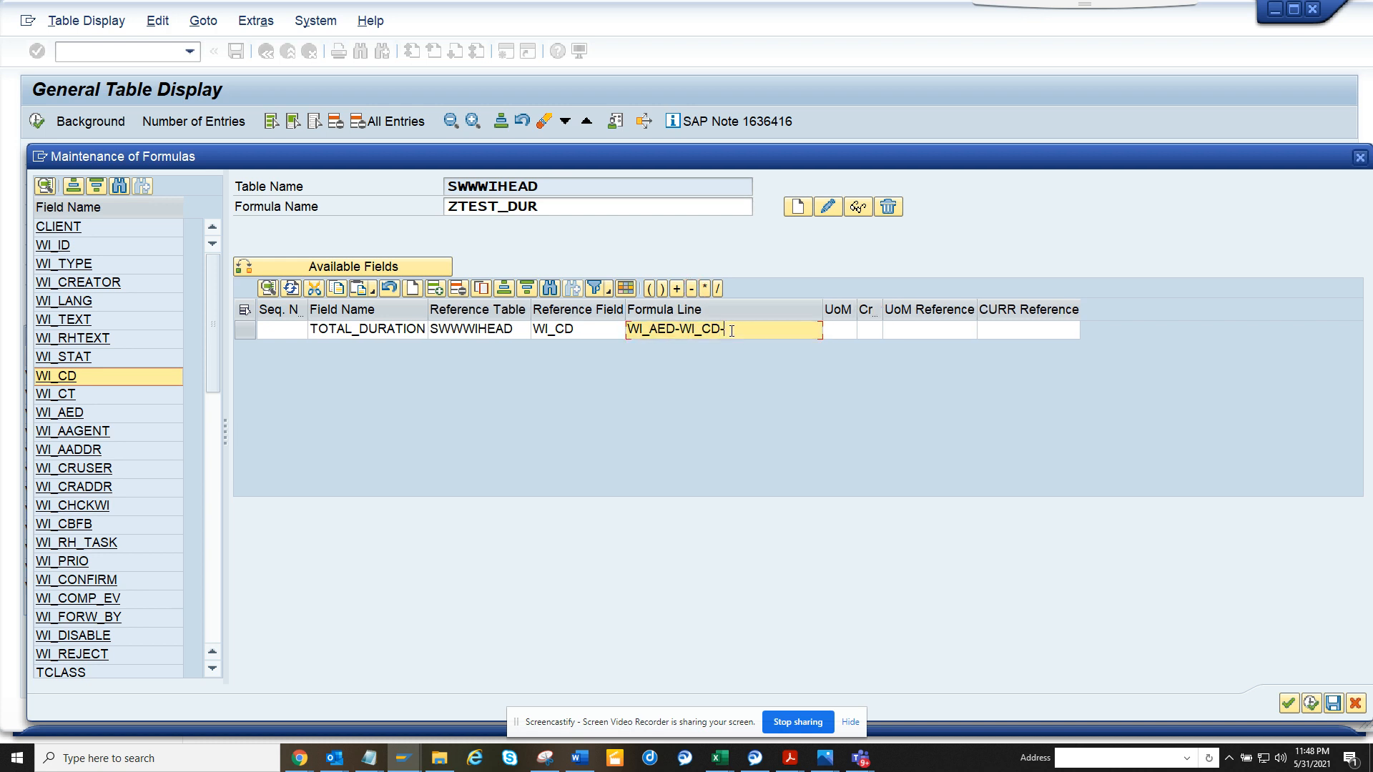
{"action": "type", "text": "1"}
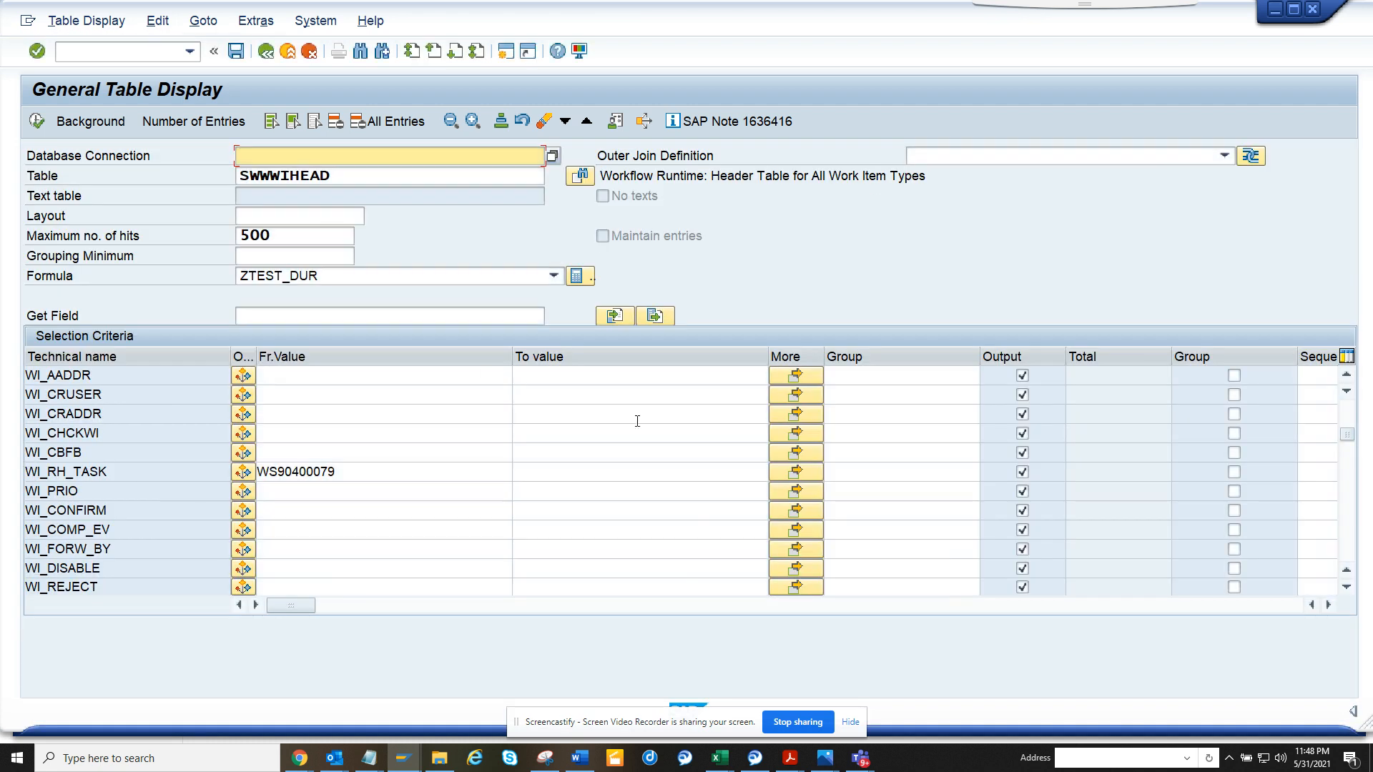
{"action": "mouse_move", "coordinate": [463, 504]}
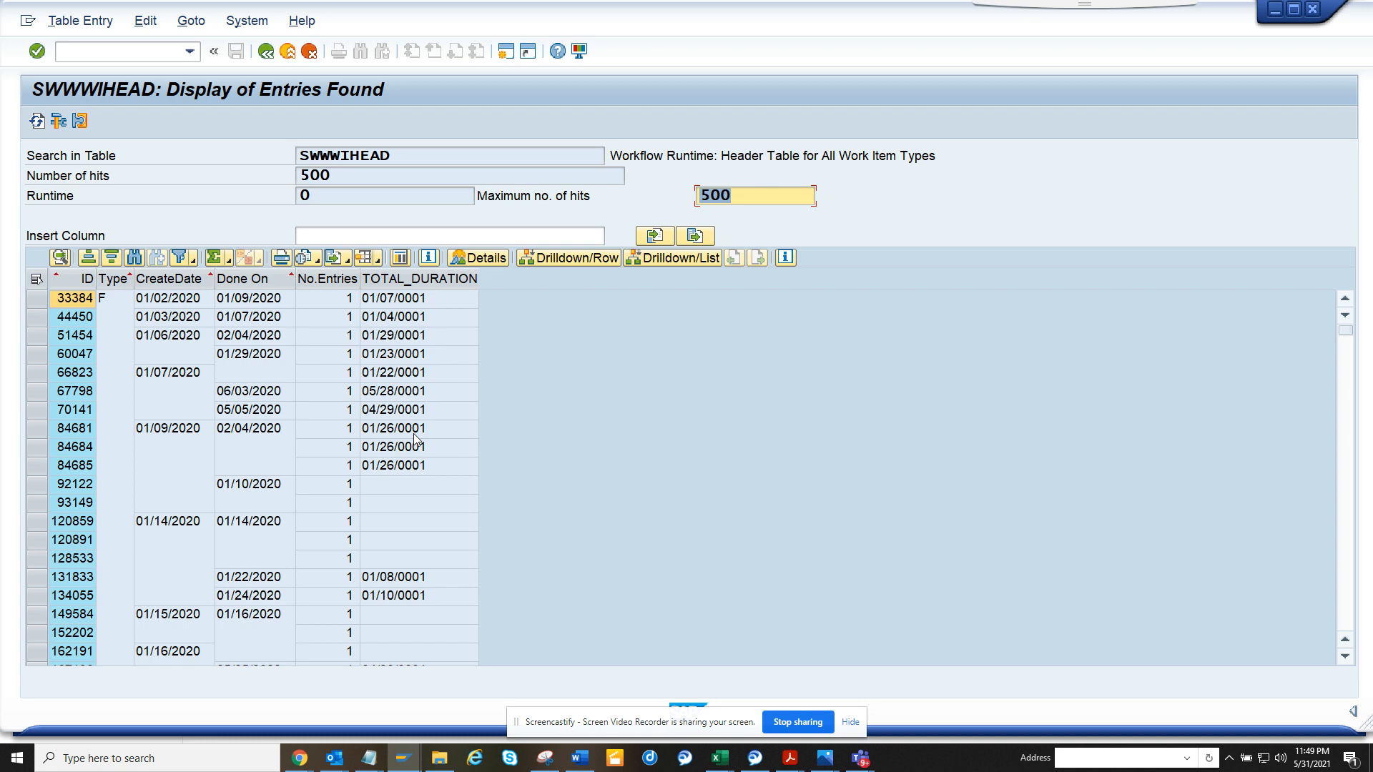
{"action": "mouse_move", "coordinate": [744, 704]}
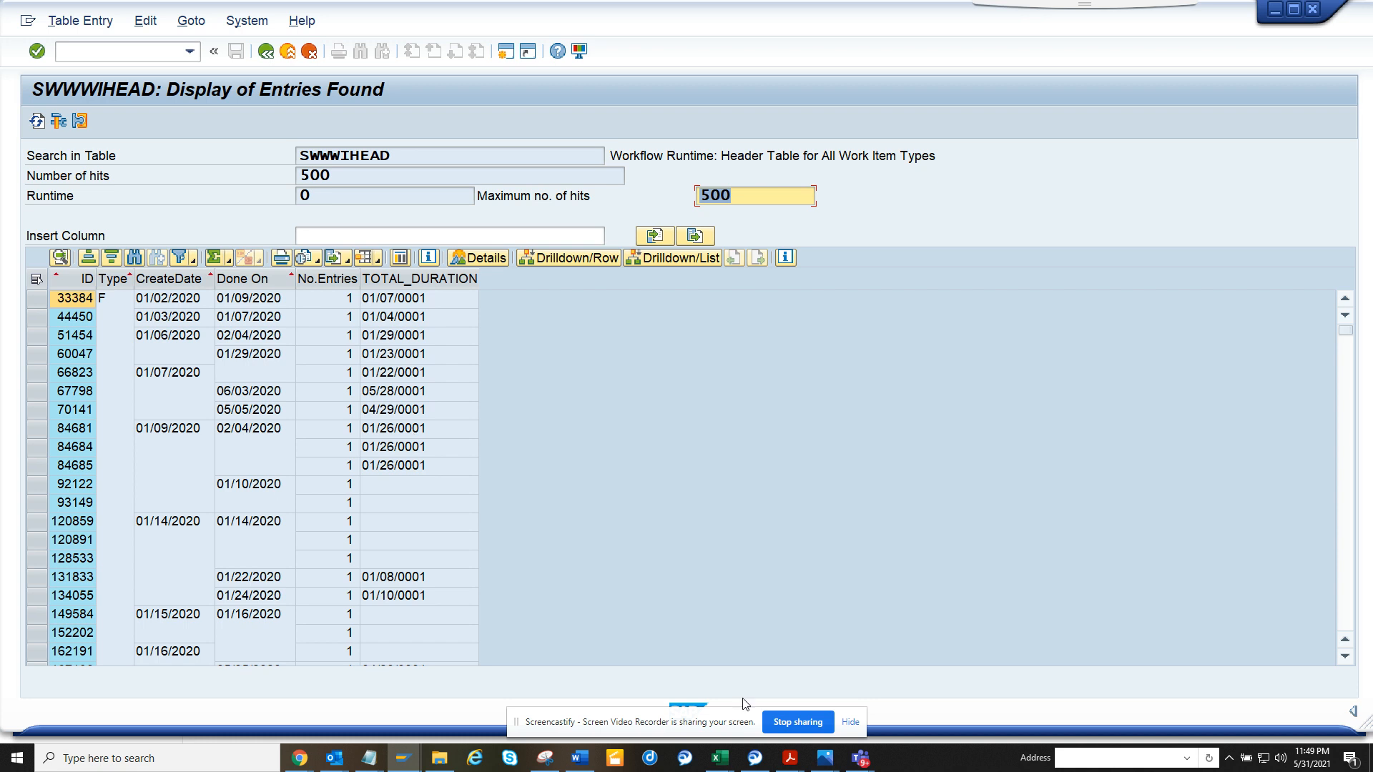